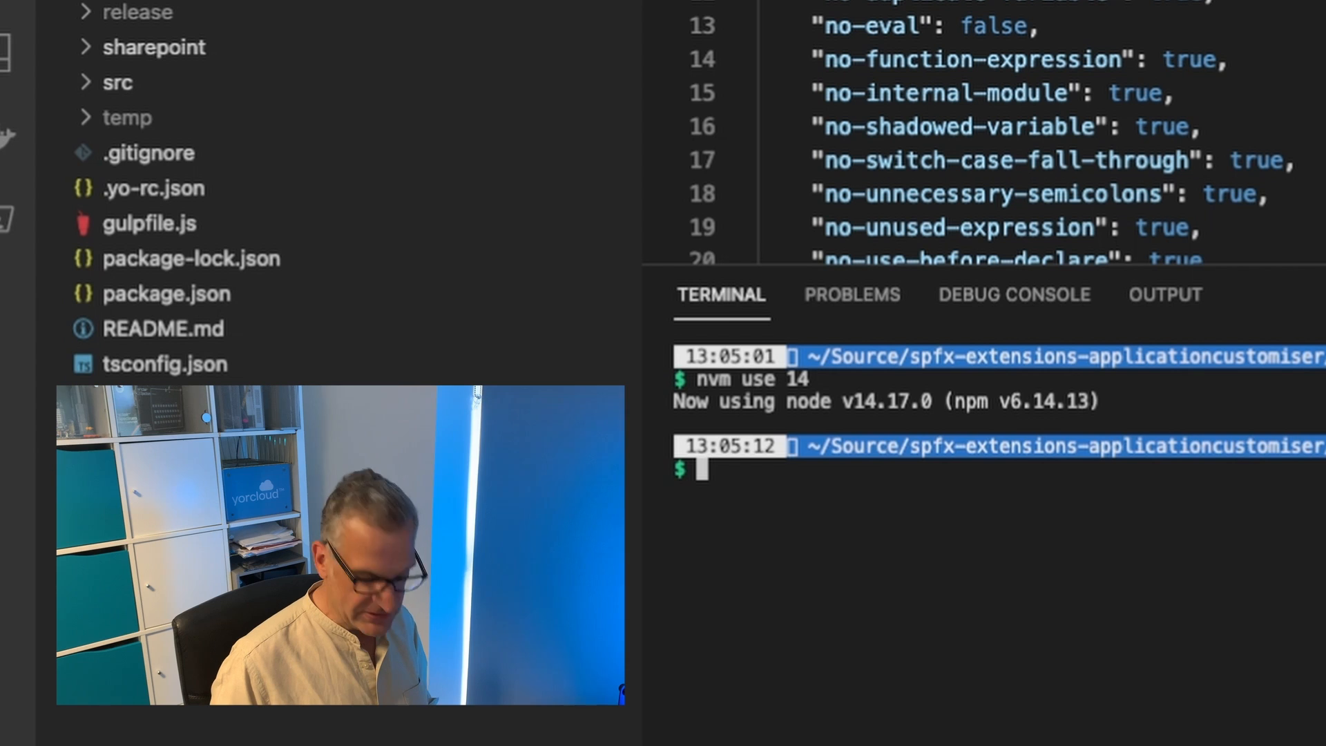
Step: Run yo and name the solution ListViewCommand, placing files in a new subfolder
{"action": "type", "text": "yo"}
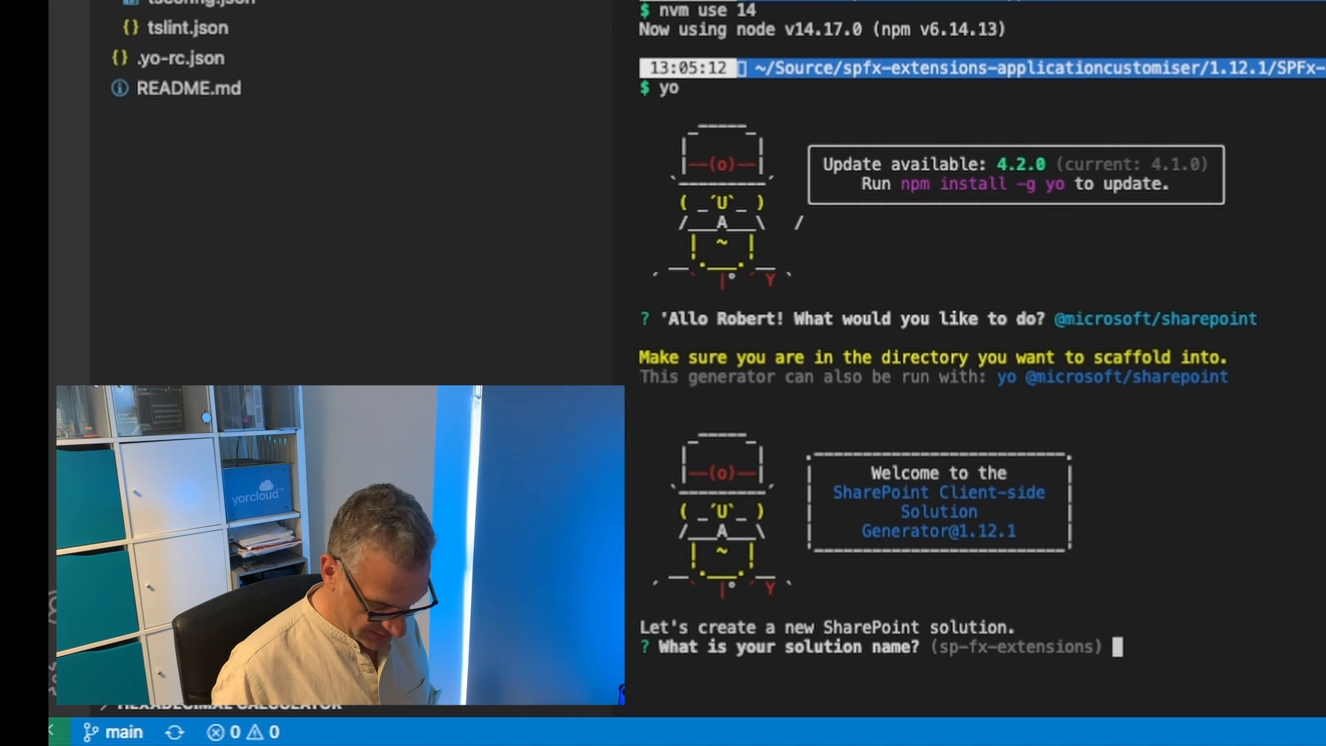
{"action": "type", "text": "ListCie"}
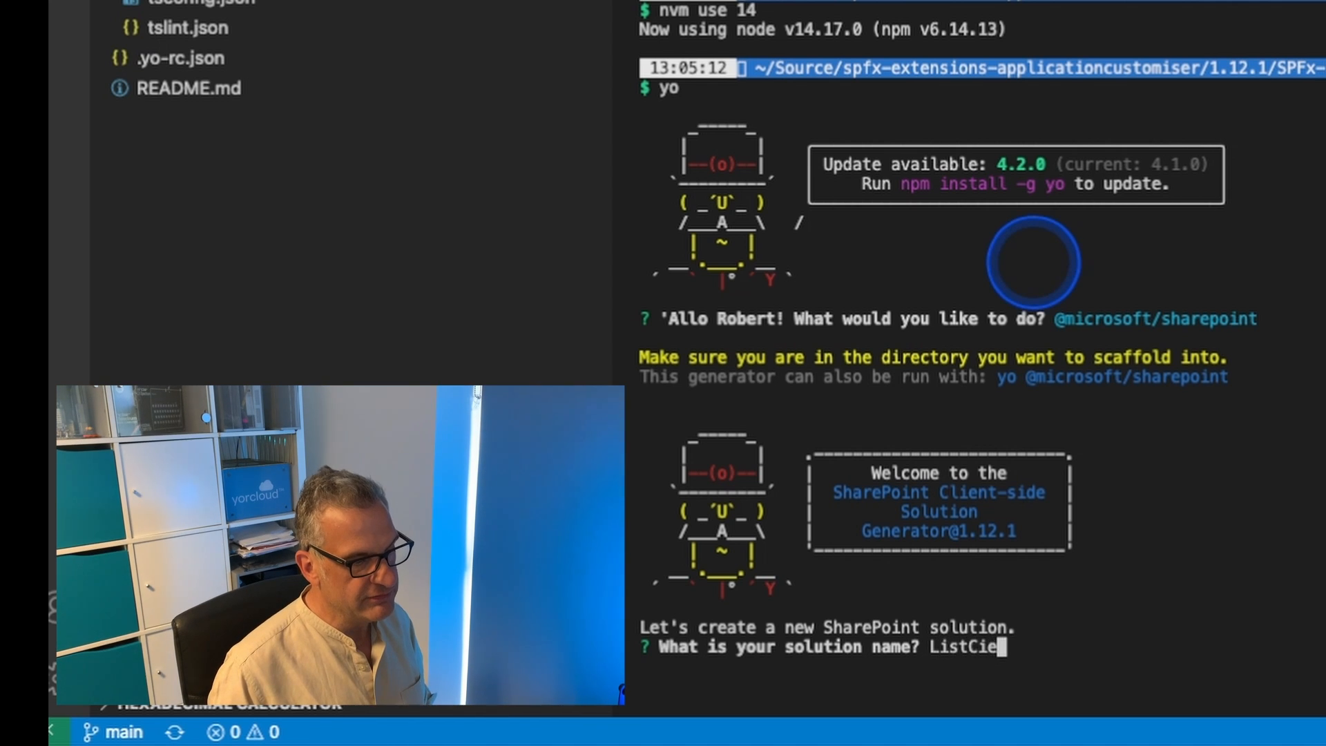
{"action": "type", "text": "ListViewCommand"}
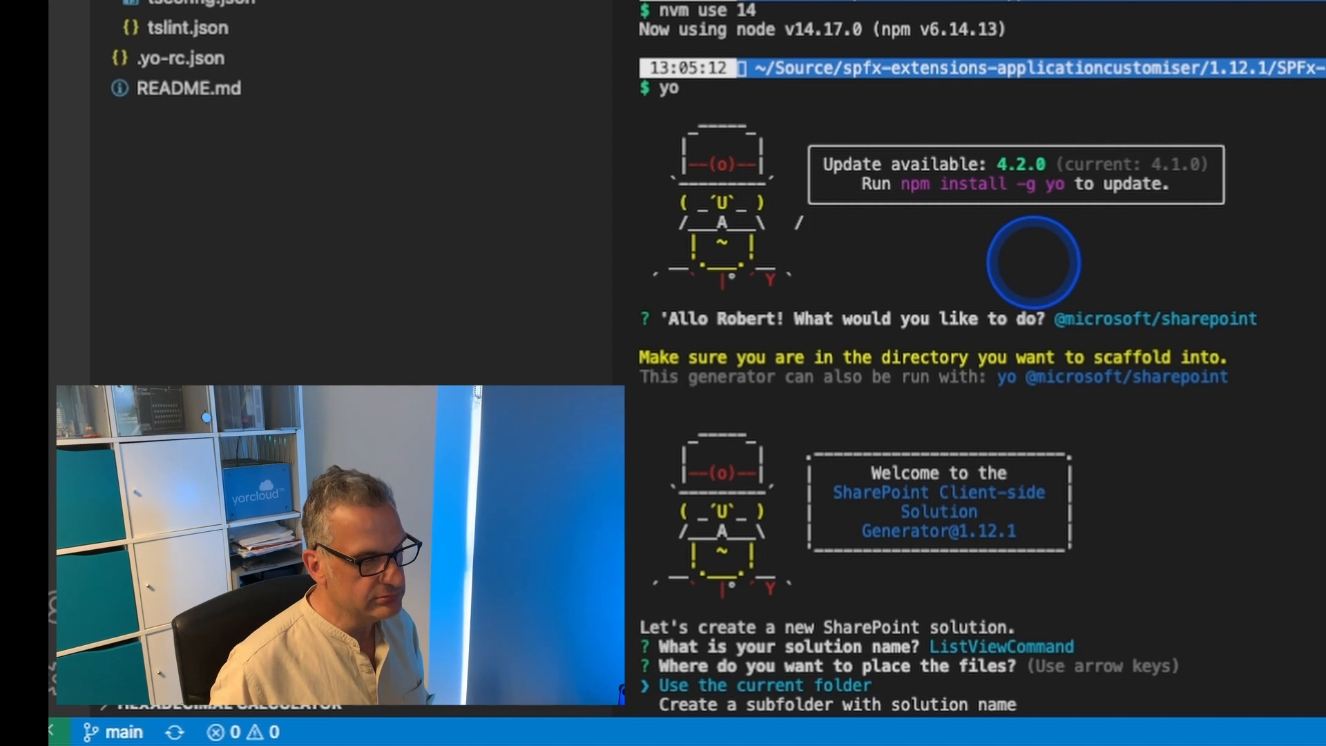
{"action": "key", "text": "Down"}
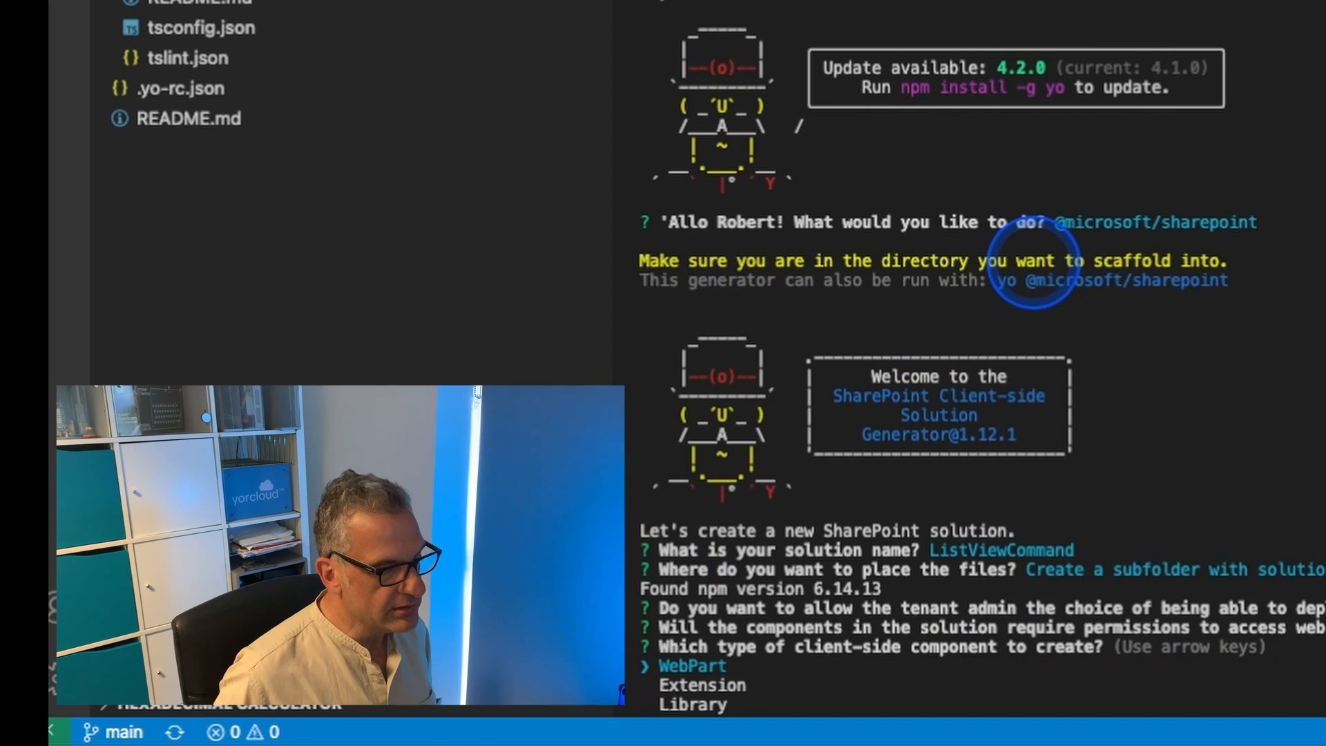
Step: Choose Extension > ListView Command Set and name the command set Demo
{"action": "key", "text": "Down"}
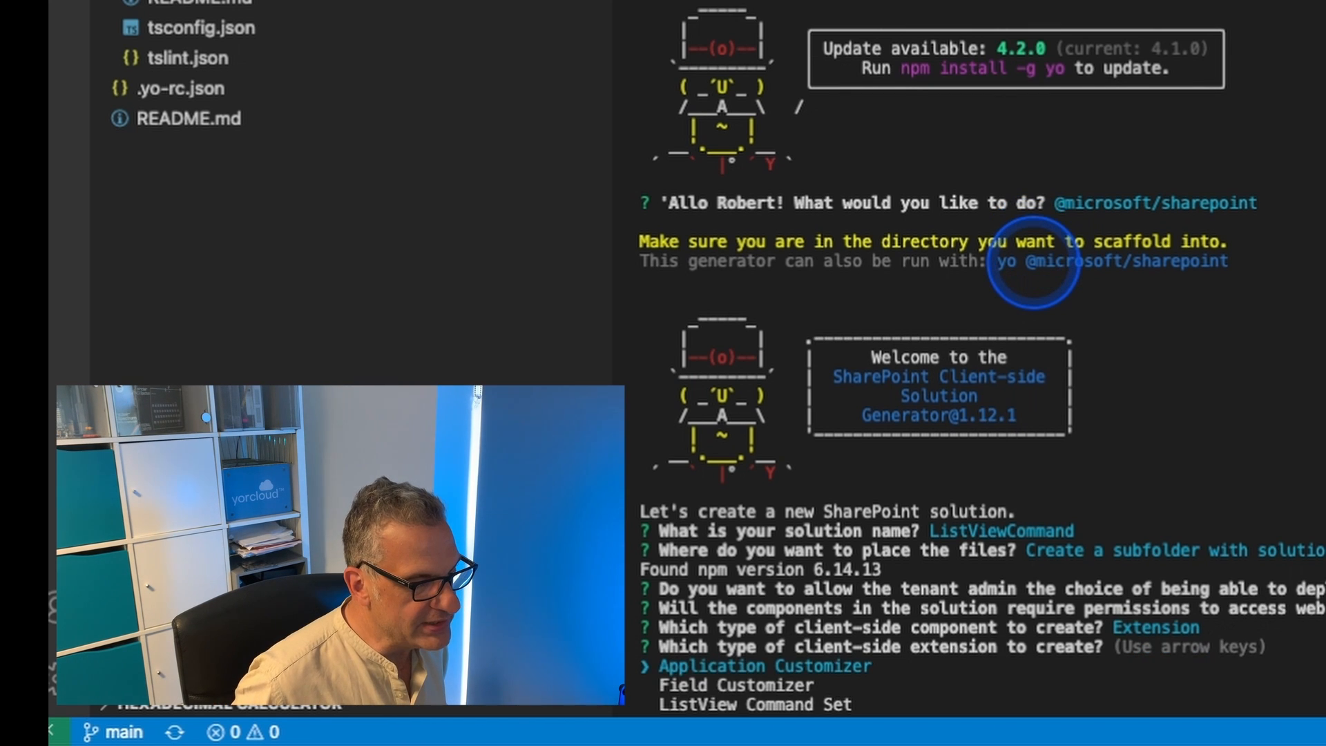
{"action": "key", "text": "Down"}
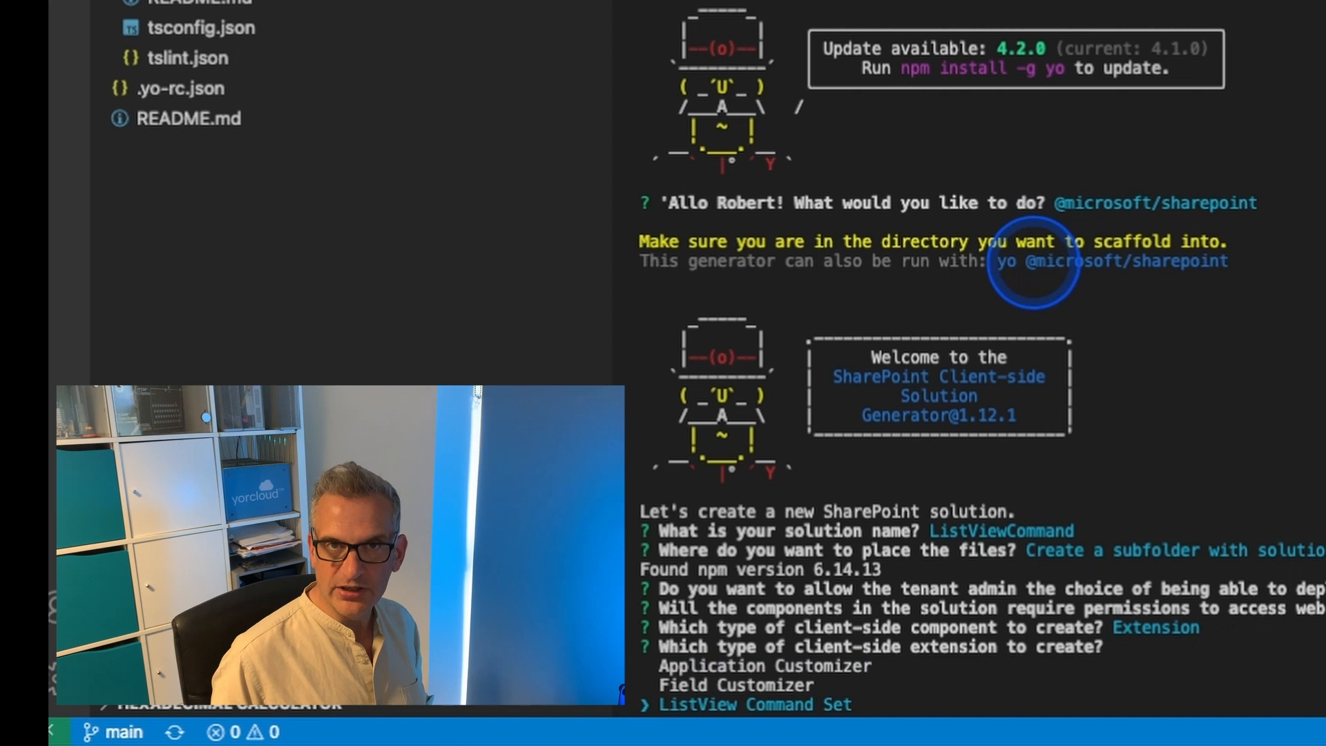
{"action": "key", "text": "Enter"}
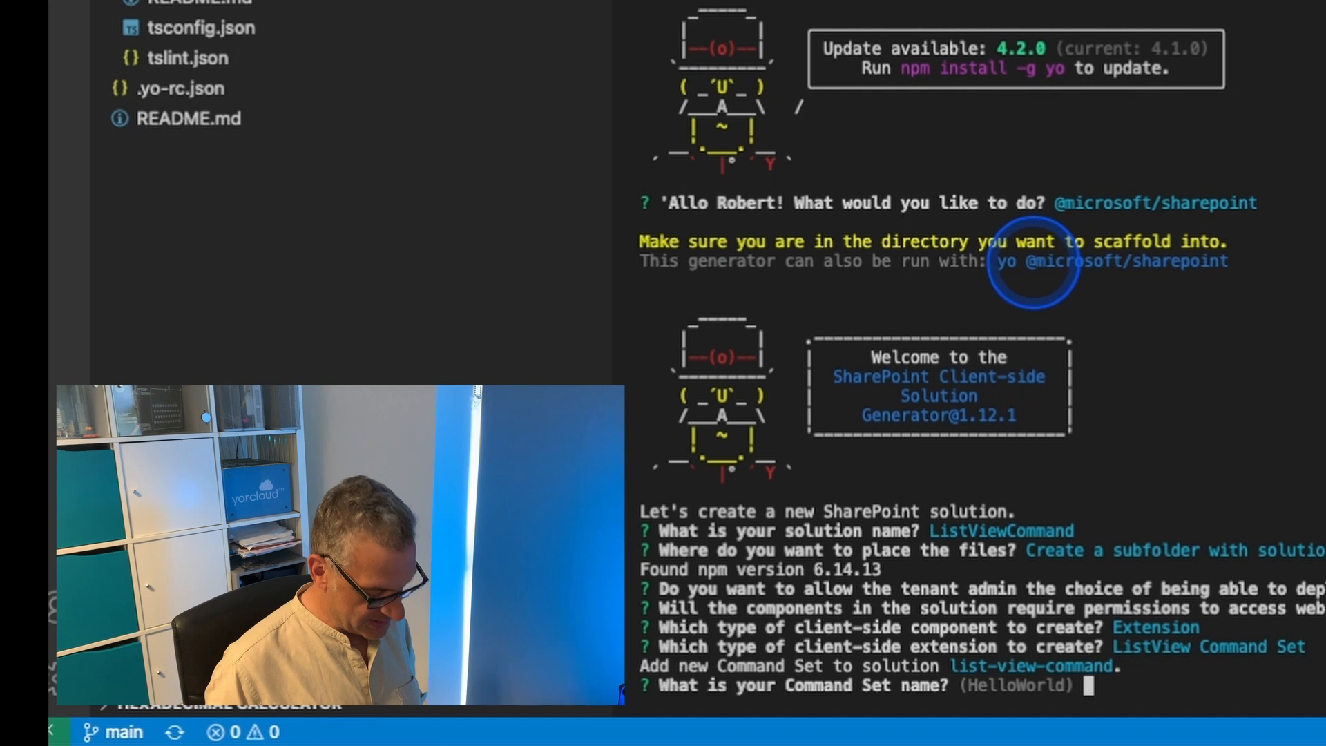
{"action": "type", "text": "Demo"}
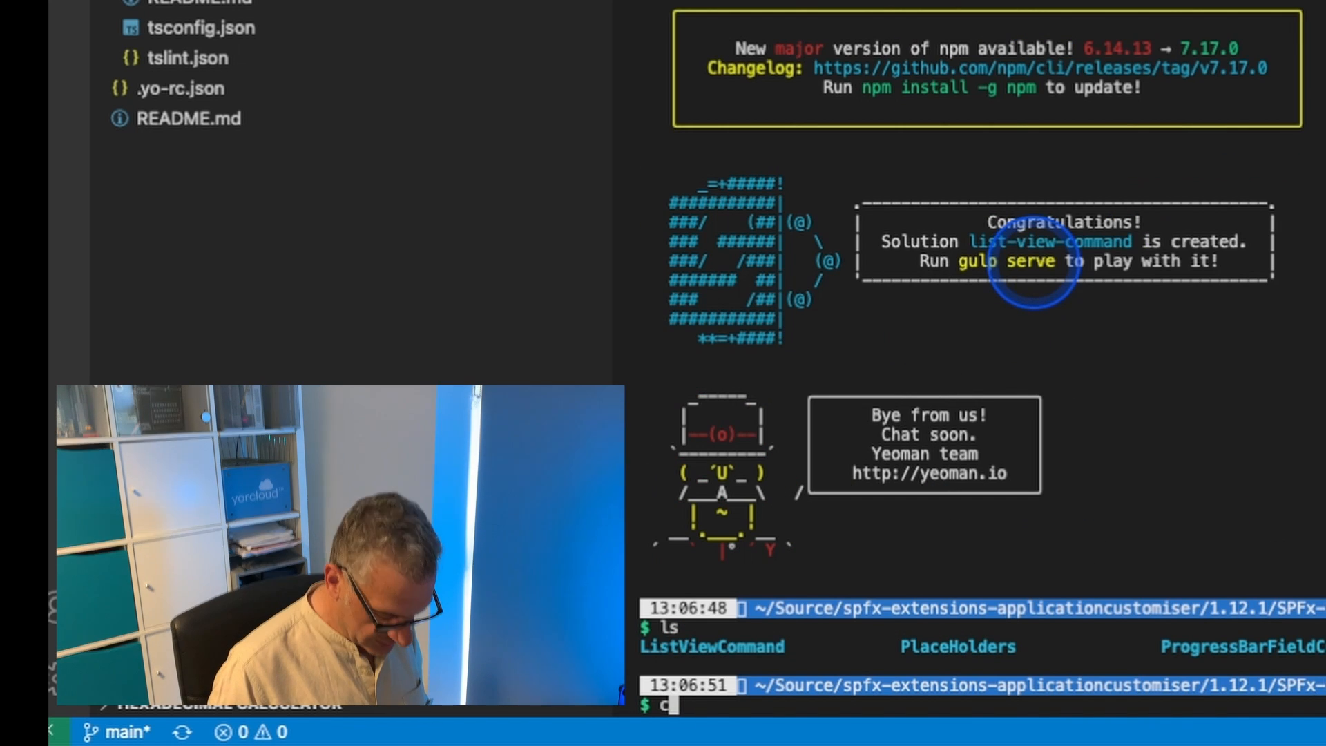
Step: Change into the ListViewCommand folder and launch it in Visual Studio Code with code
{"action": "type", "text": "cd ListViewCommand"}
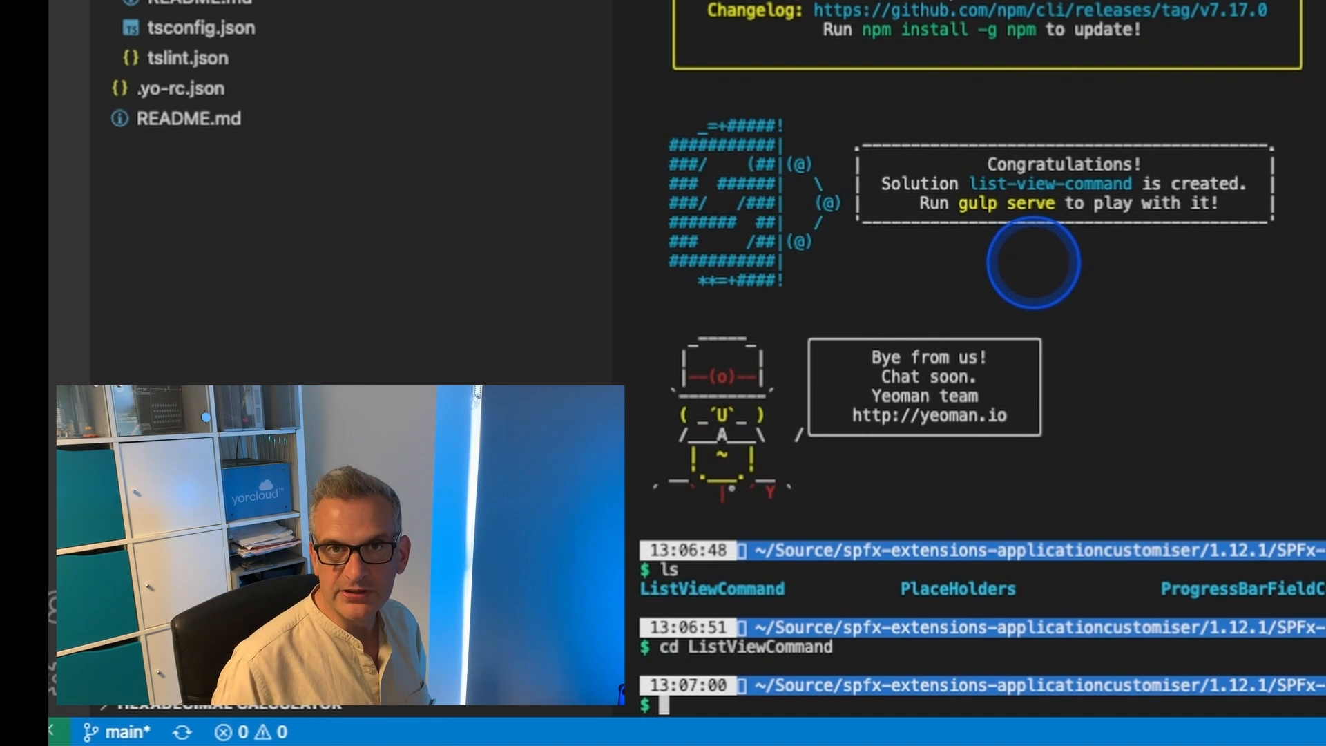
{"action": "type", "text": "code ."}
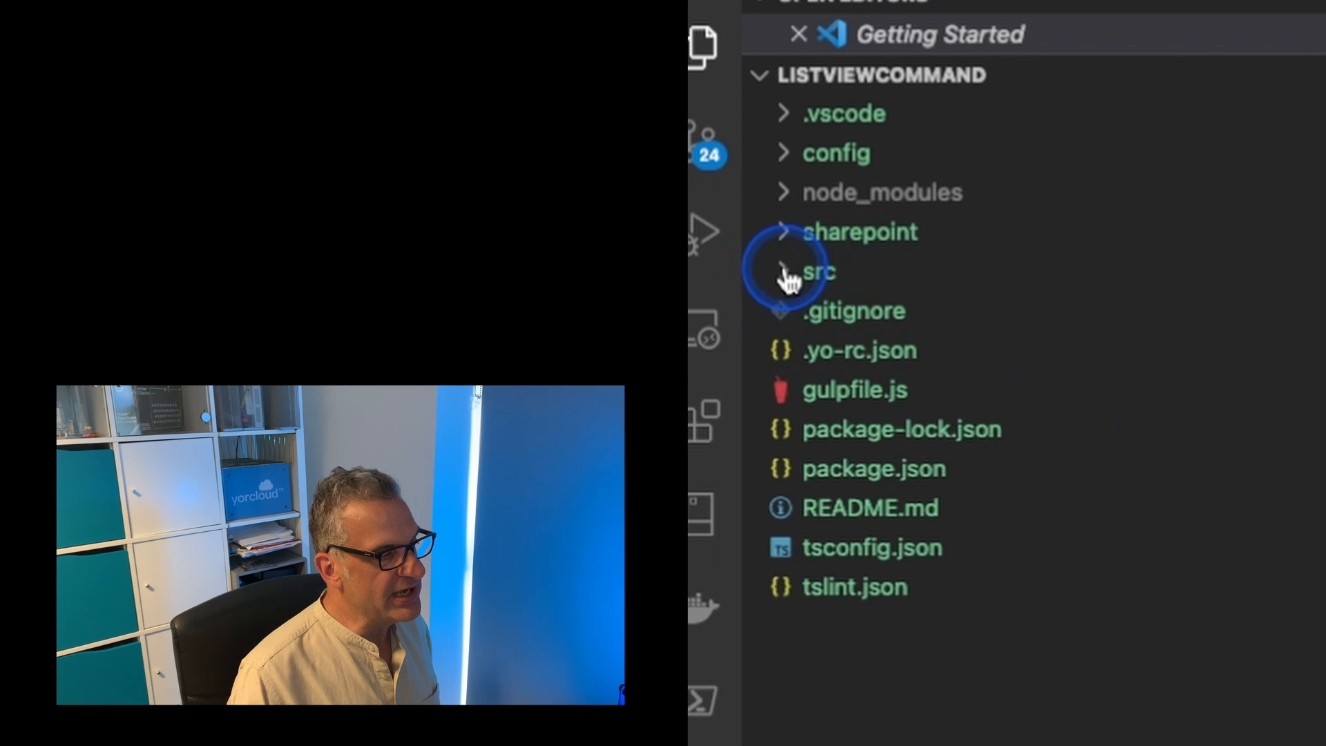
Step: Expand src > extensions/demo and bring up the generated DemoCommandSet.ts code
{"action": "left_click", "coordinate": [818, 273]}
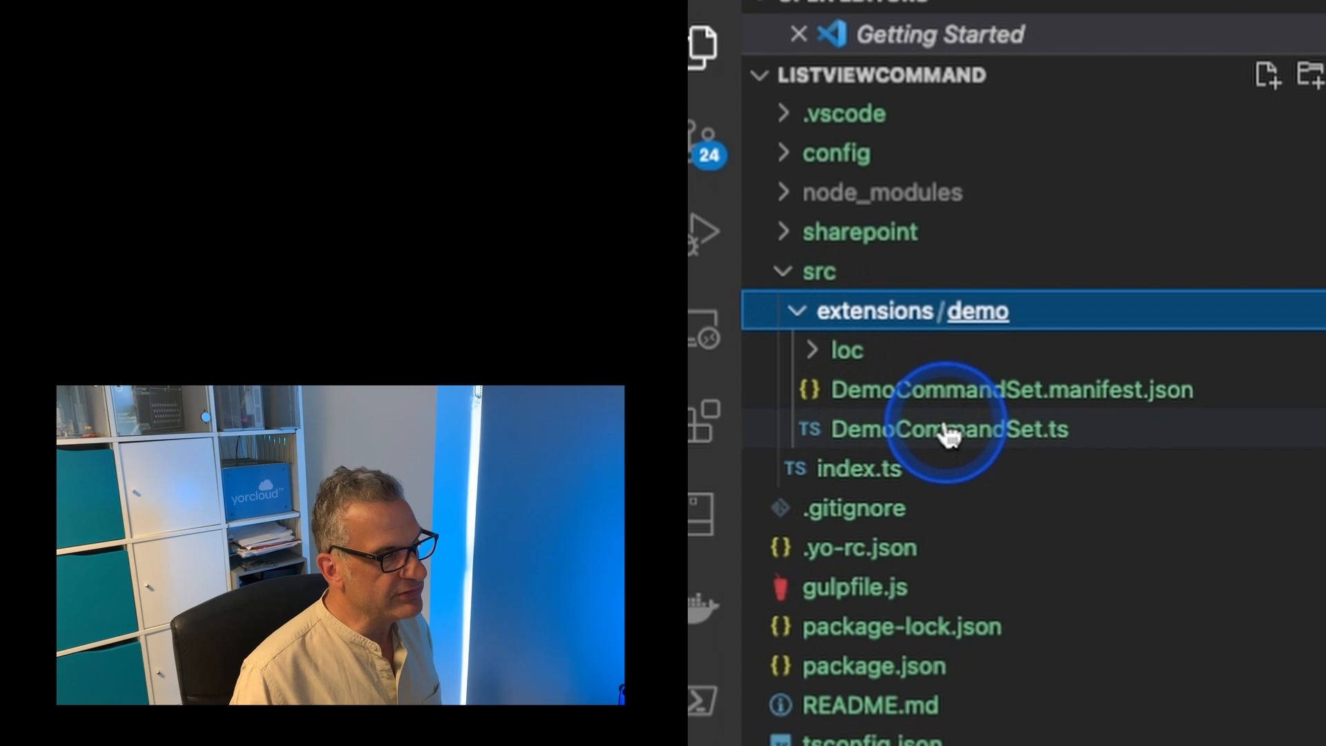
{"action": "left_click", "coordinate": [947, 429]}
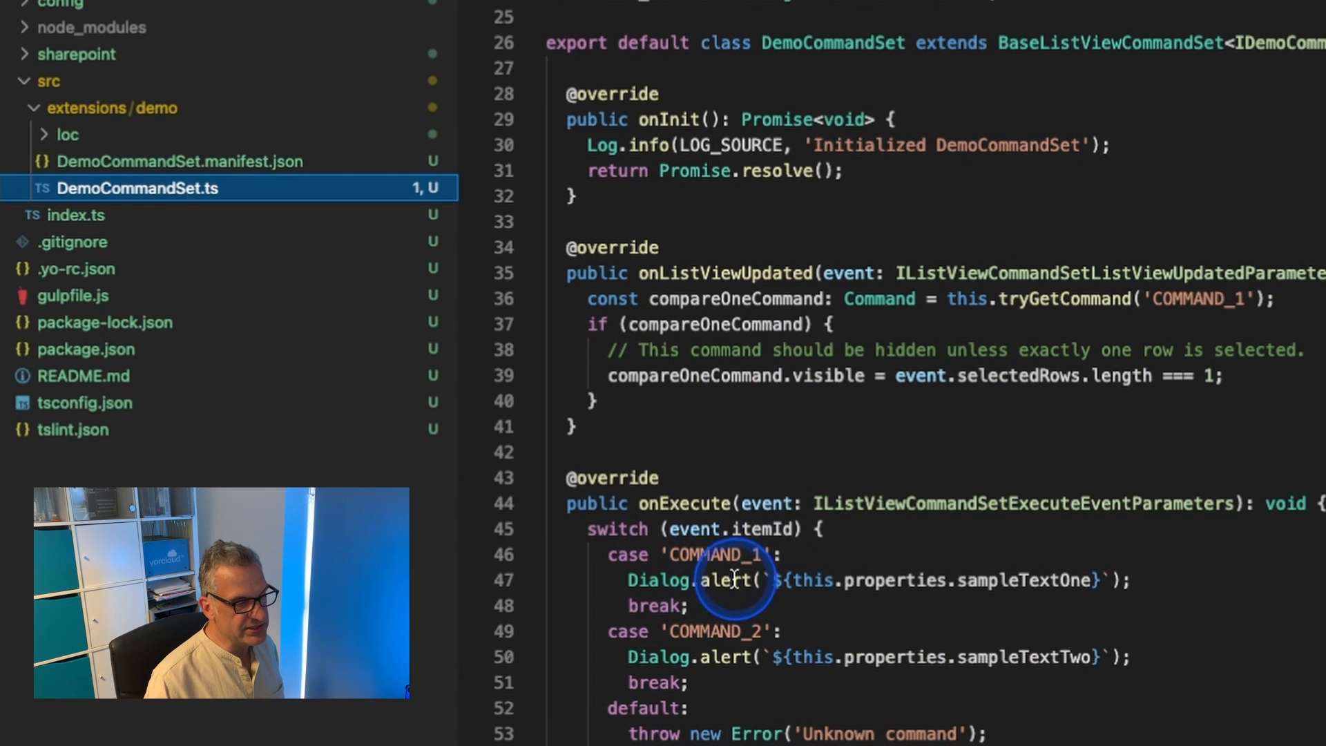
{"action": "mouse_move", "coordinate": [849, 592]}
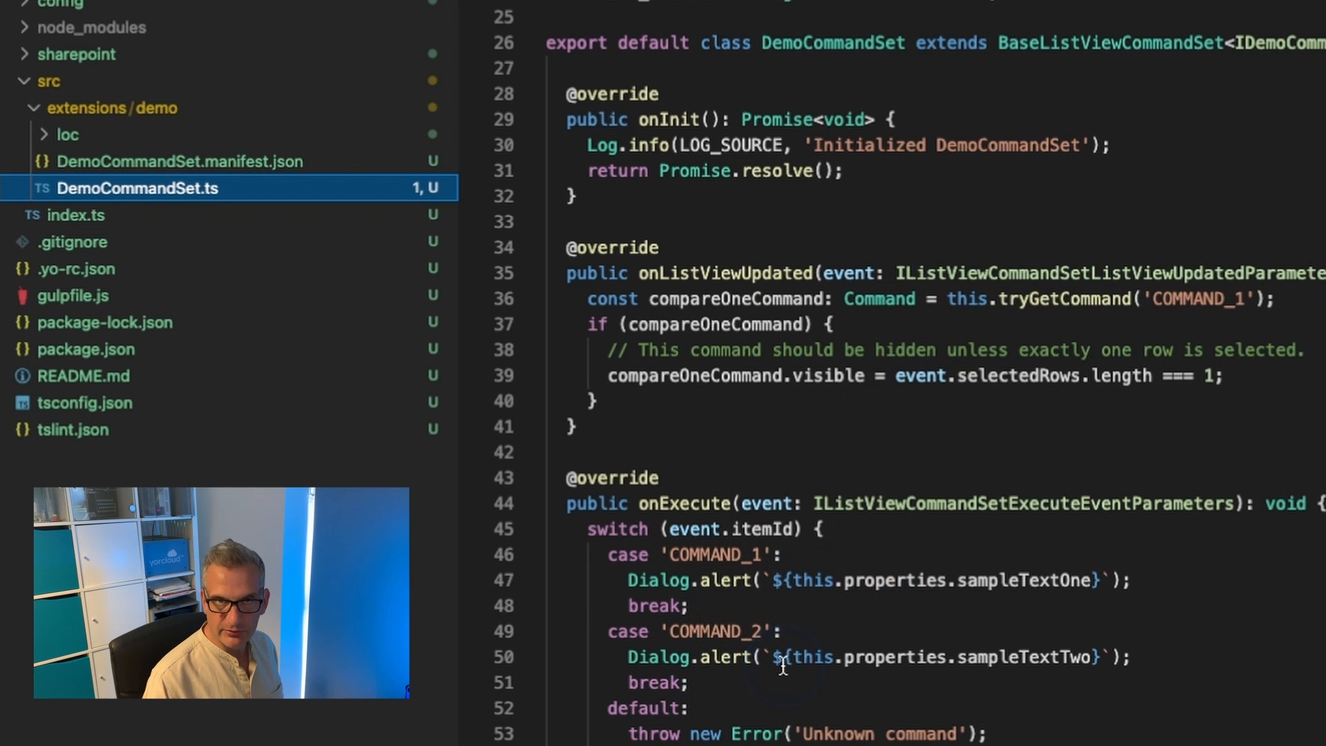
{"action": "left_click", "coordinate": [695, 232]}
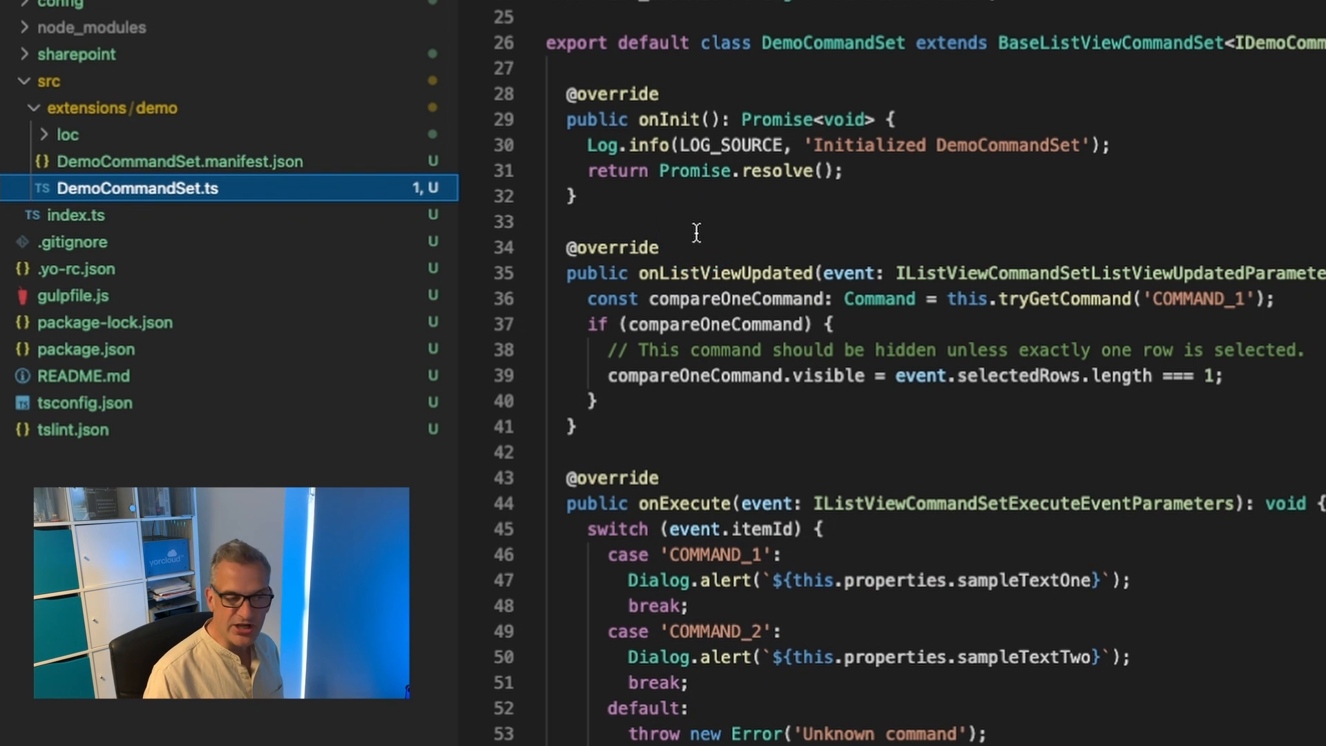
{"action": "left_click", "coordinate": [649, 279]}
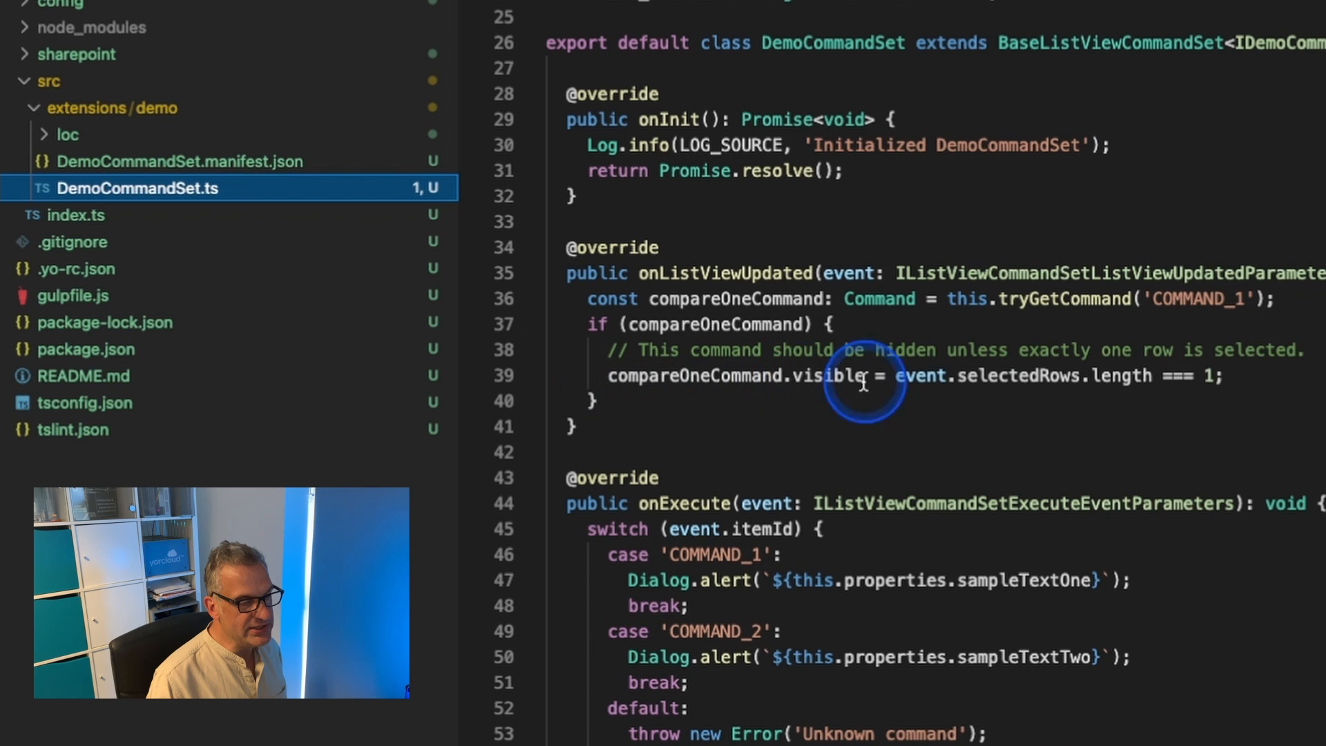
{"action": "mouse_move", "coordinate": [997, 375]}
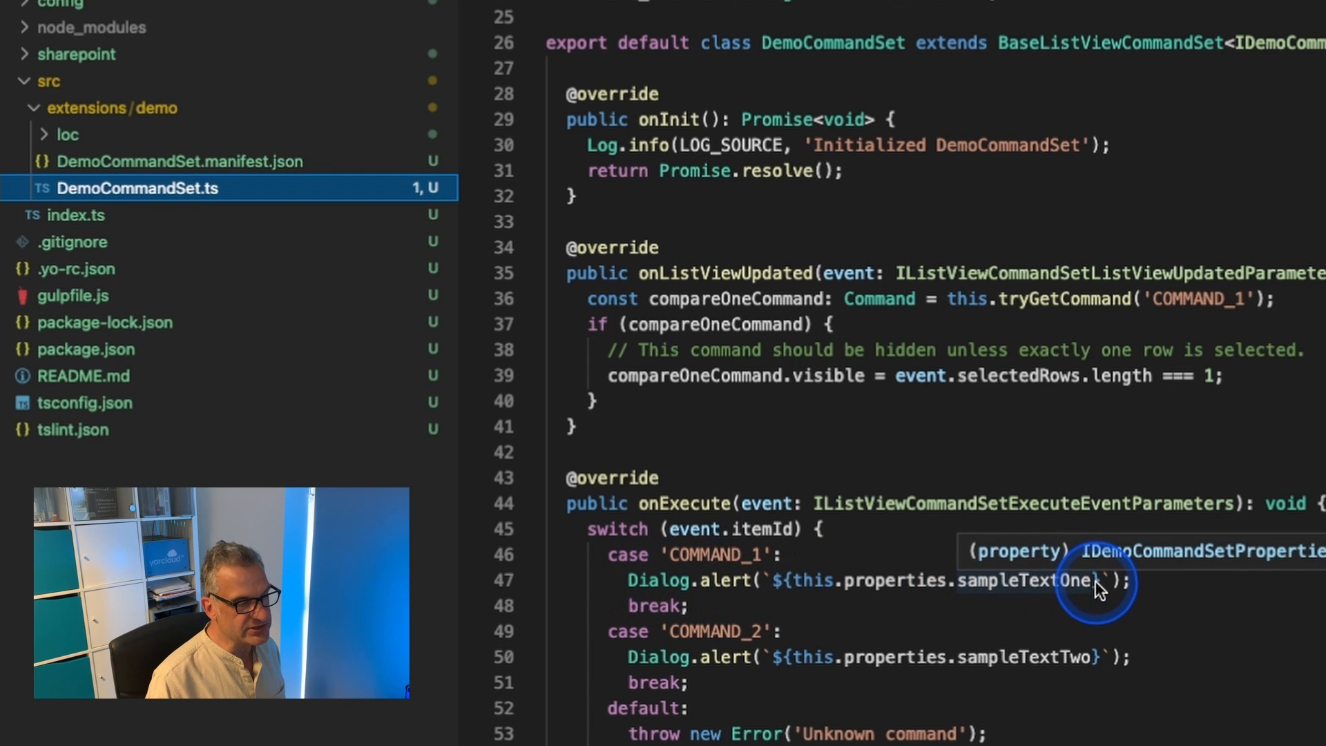
{"action": "mouse_move", "coordinate": [645, 665]}
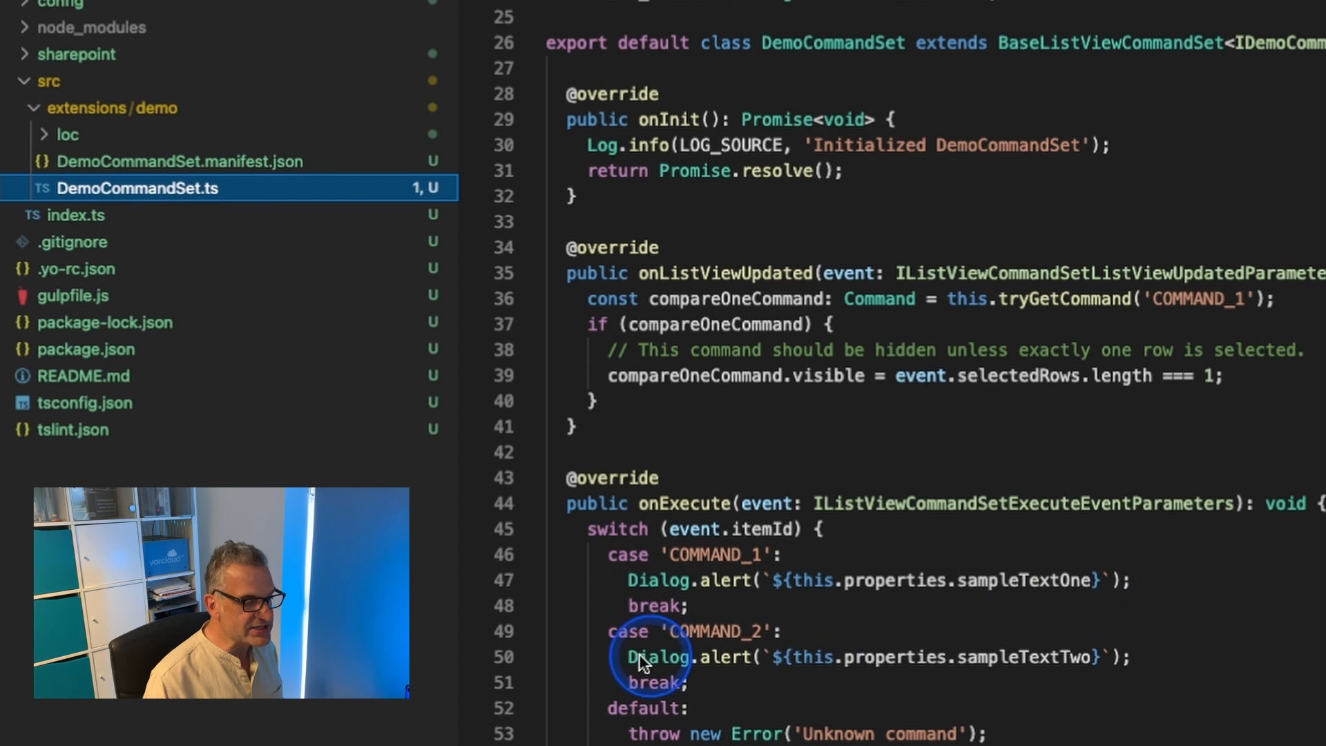
{"action": "mouse_move", "coordinate": [888, 667]}
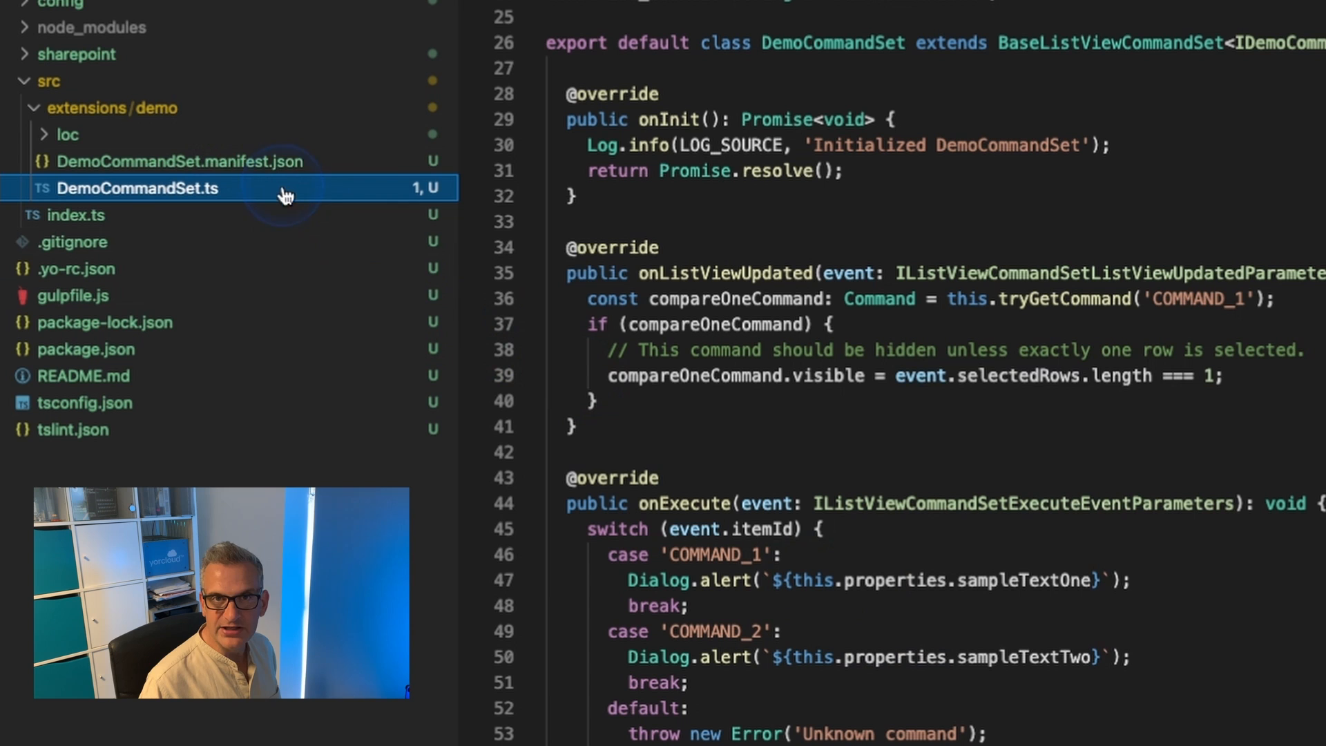
Step: In serve.json, set the default pageUrl to the yorcloud List View Test AllItems.aspx page
{"action": "left_click", "coordinate": [72, 134]}
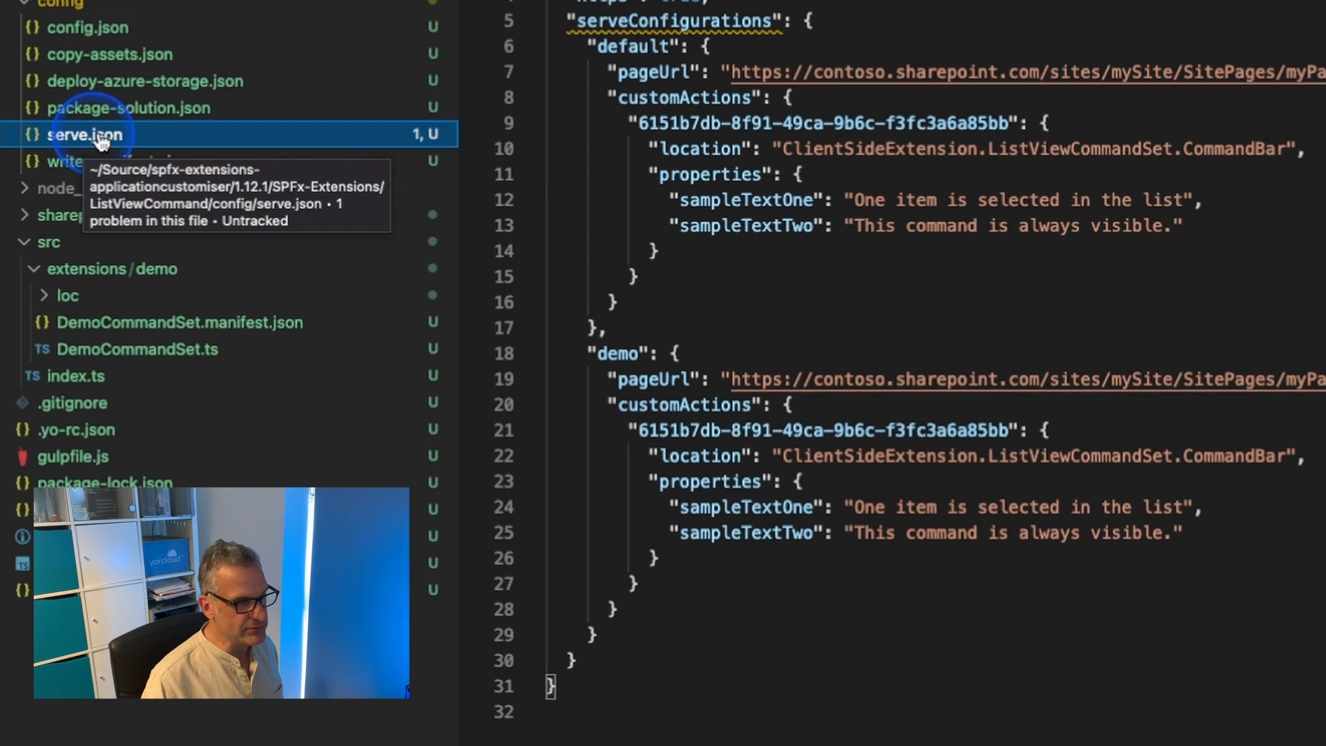
{"action": "mouse_move", "coordinate": [830, 82]}
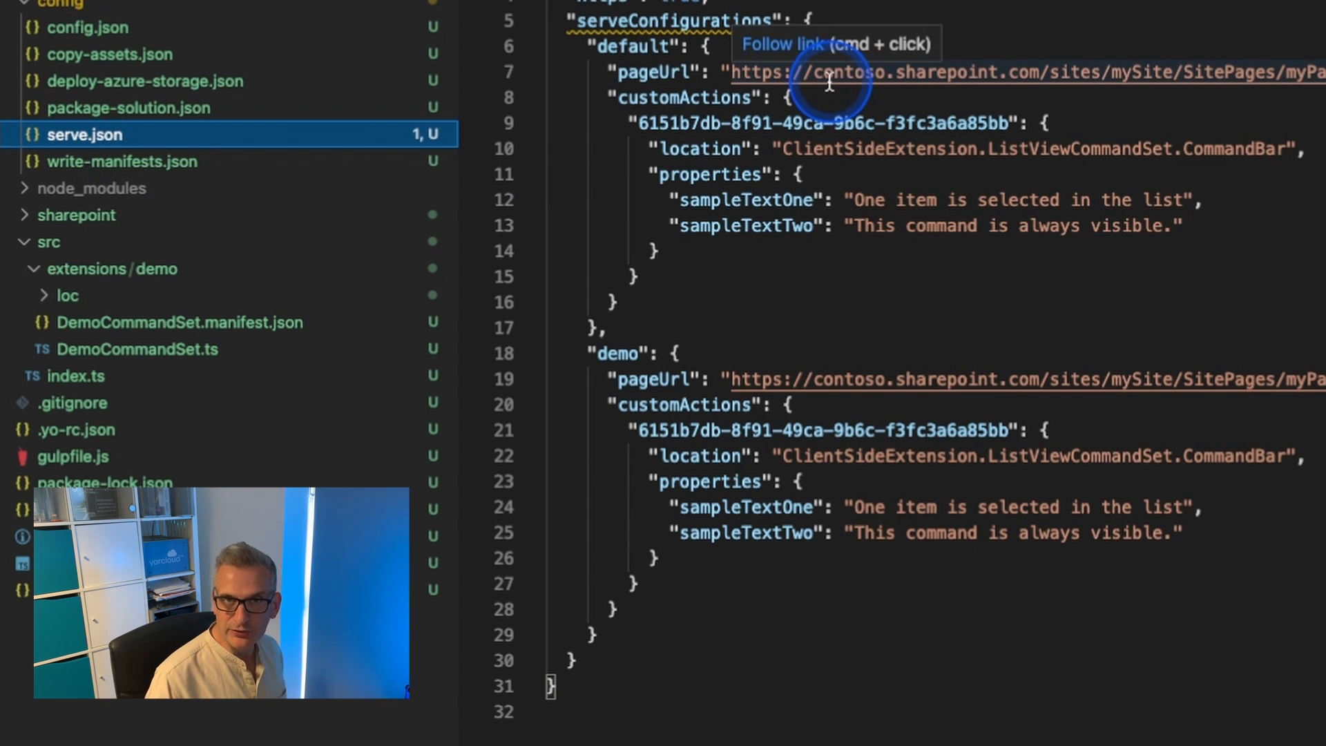
{"action": "left_click", "coordinate": [829, 76]}
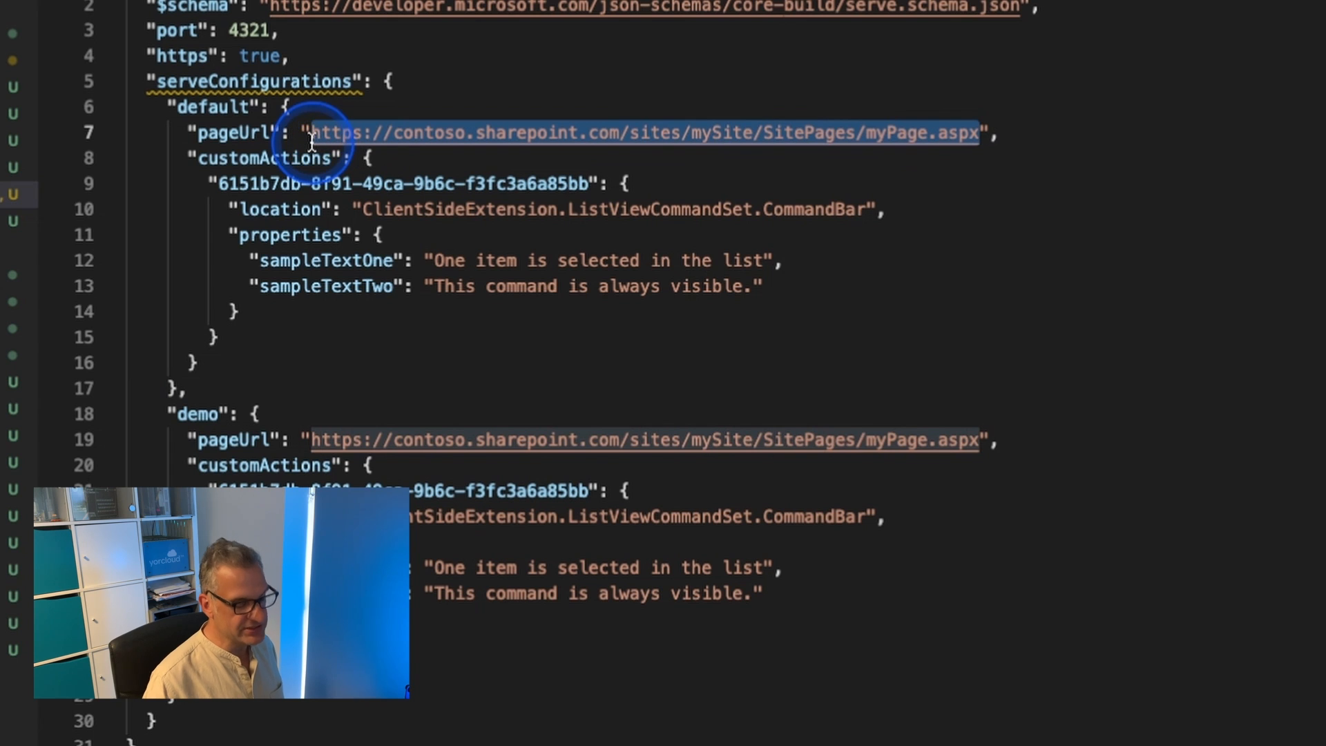
{"action": "key", "text": "Delete"}
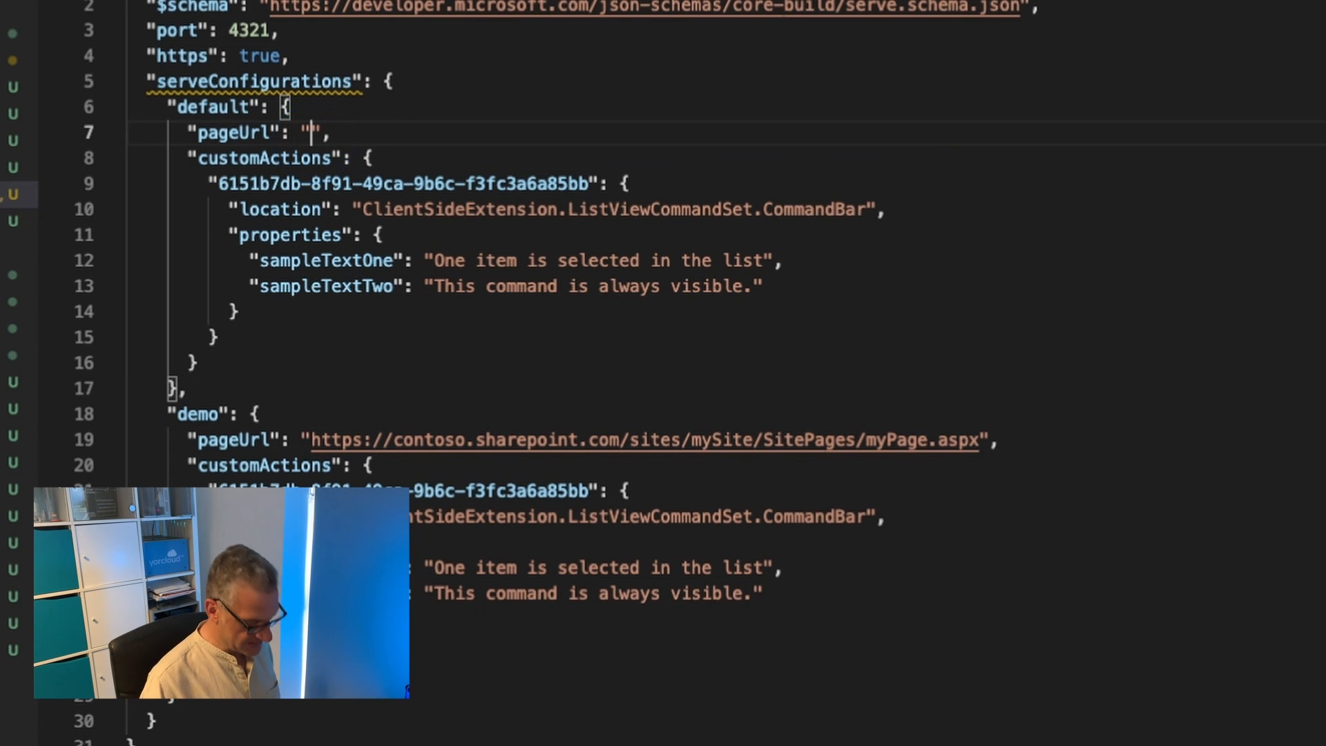
{"action": "type", "text": "https://yorcloud.sharepoint.com/sites/yorformsdev/Lists/List%20View%20Test/AllItems.aspx"}
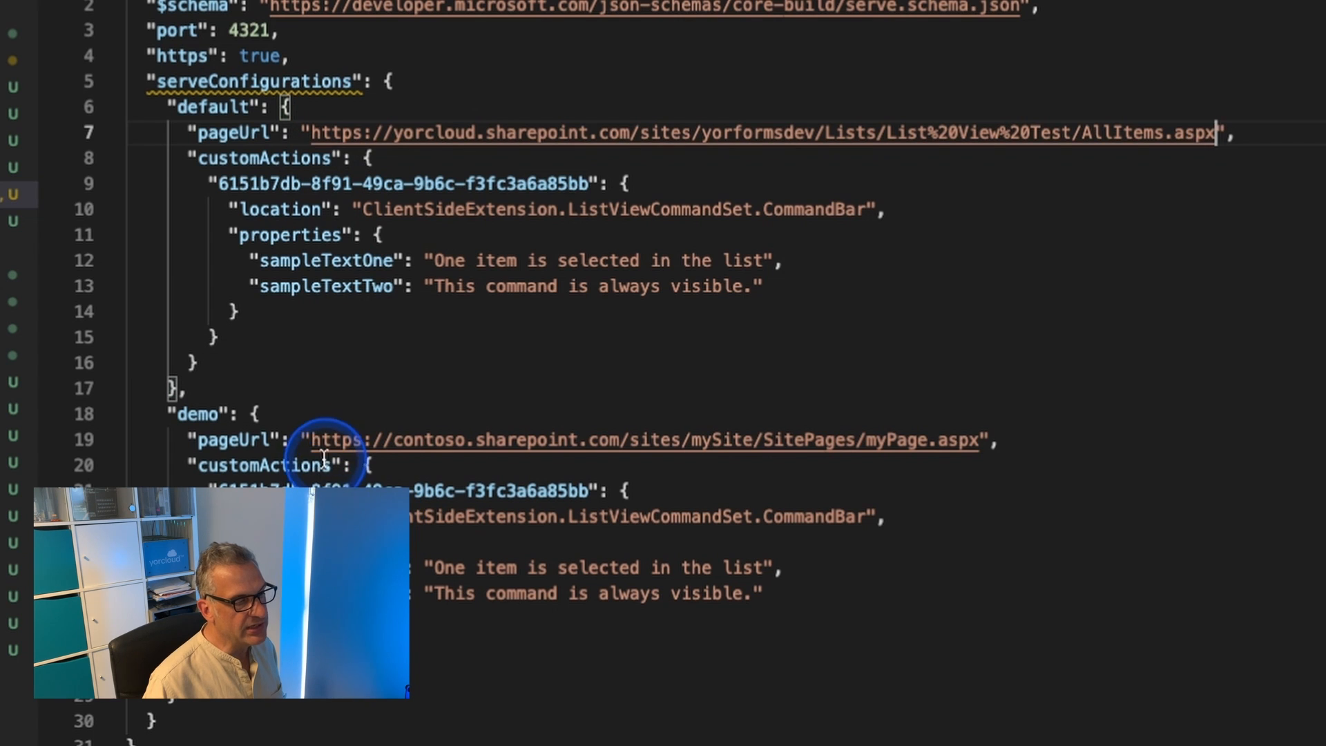
Step: Replace the demo configuration's pageUrl with the same List View Test AllItems.aspx address
{"action": "left_click_drag", "start_coordinate": [321, 439], "coordinate": [972, 440]}
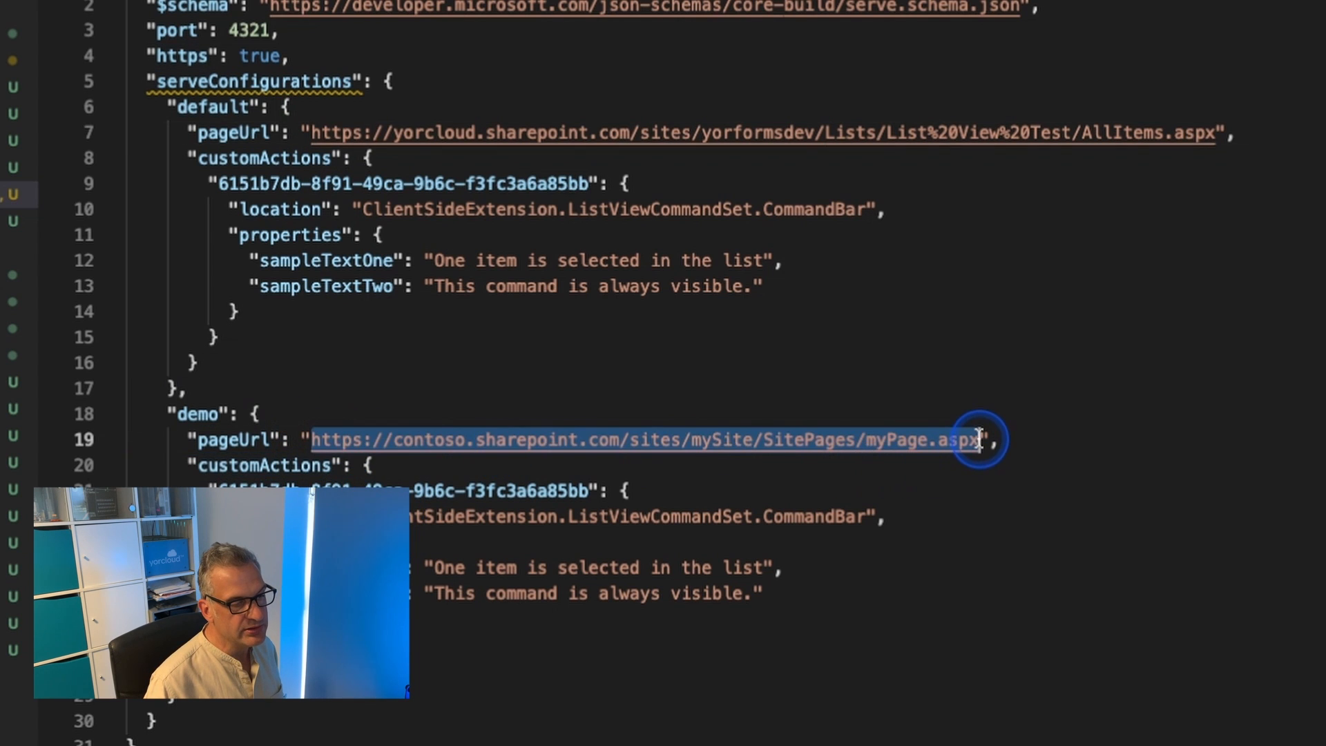
{"action": "type", "text": "https://yorcloud.sharepoint.com/sites/yorformsdev/Lists/List%20View%20Test/AllItems.aspx"}
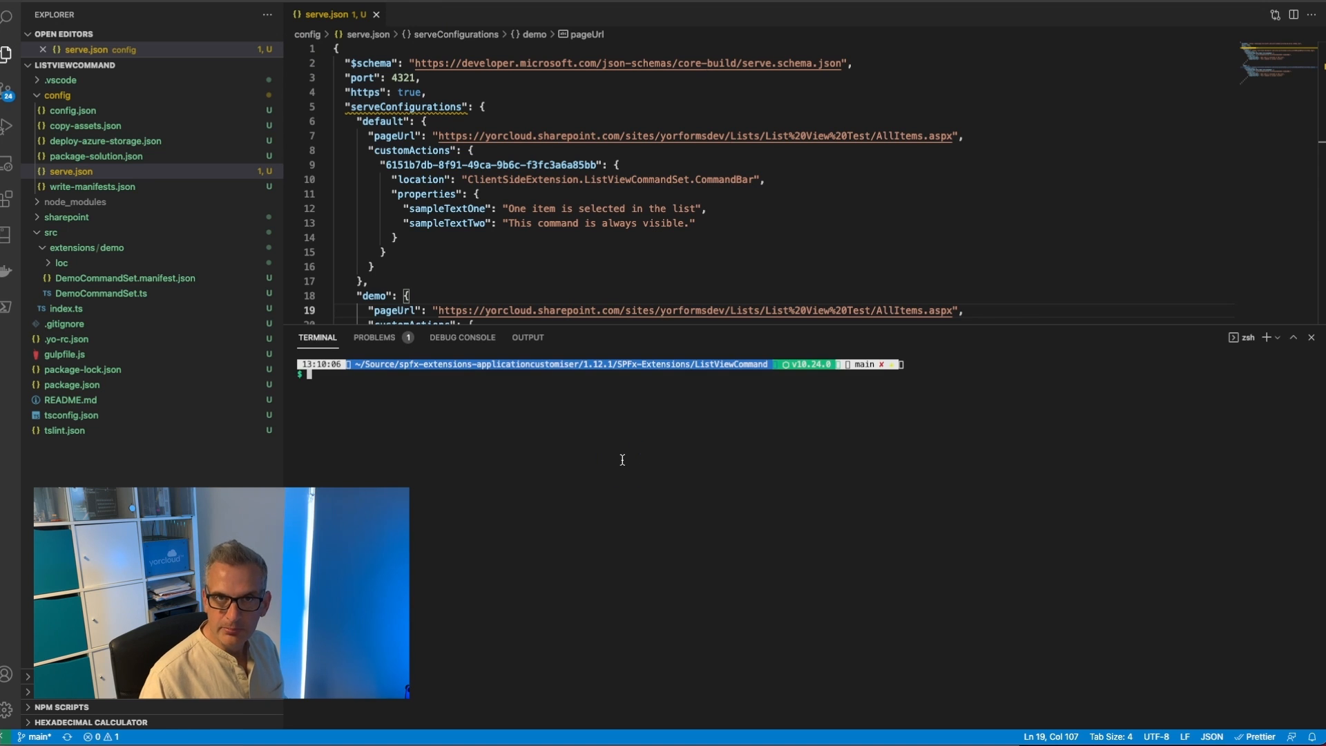
Step: Switch to Node 14 with nvm and start gulp serve for local debugging
{"action": "type", "text": "nvm use 14"}
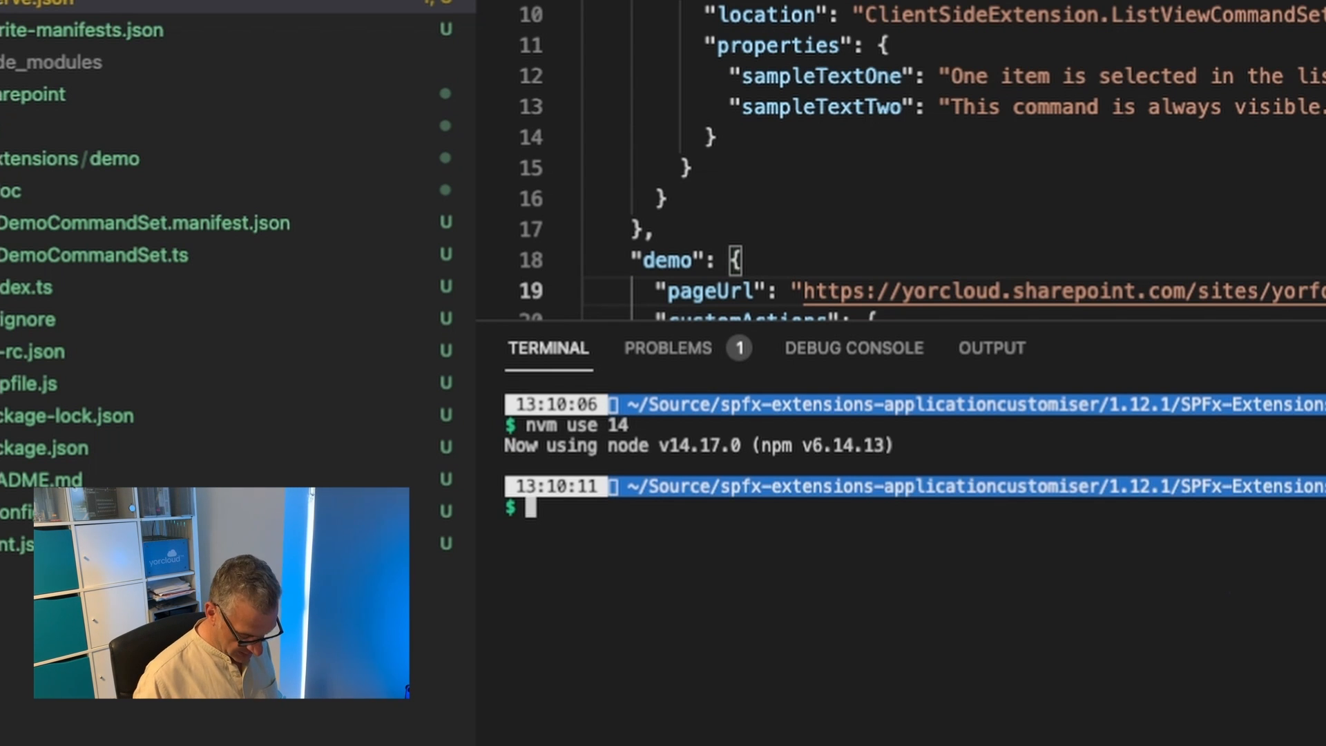
{"action": "type", "text": "gulp serve"}
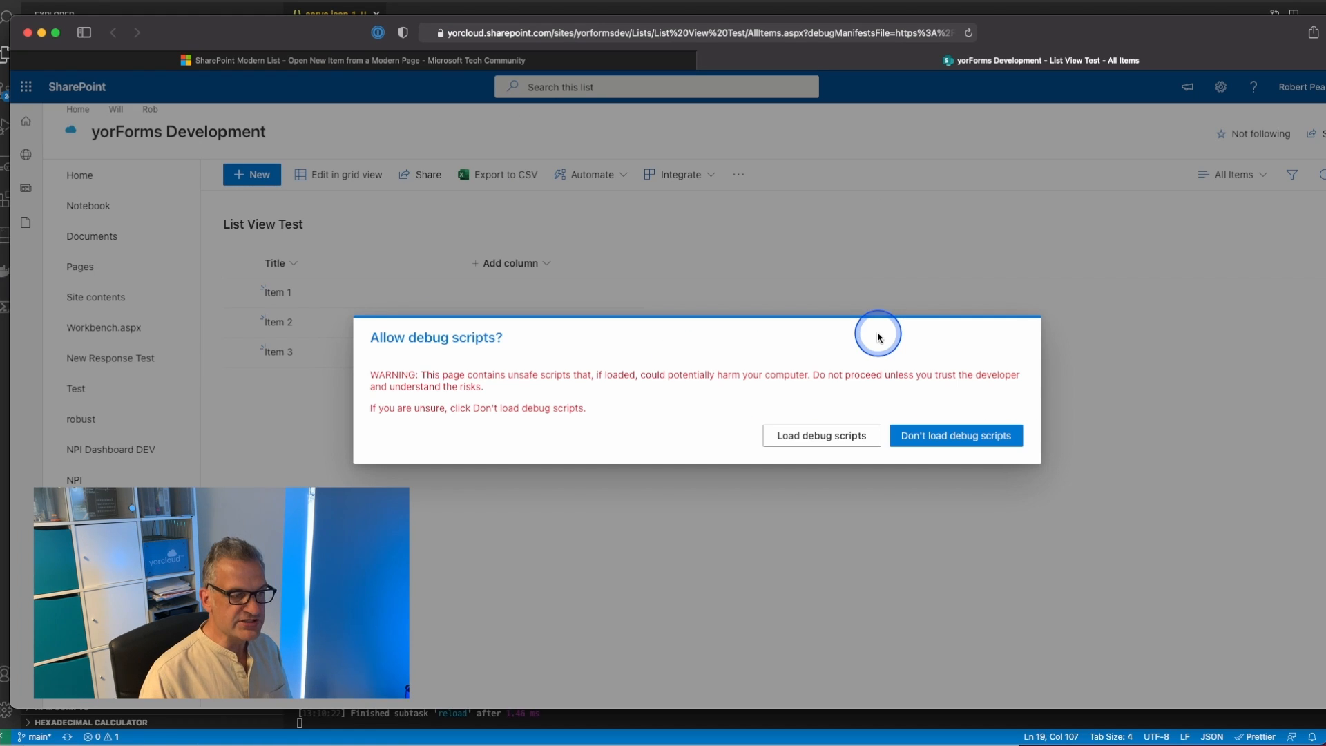
{"action": "mouse_move", "coordinate": [900, 481]}
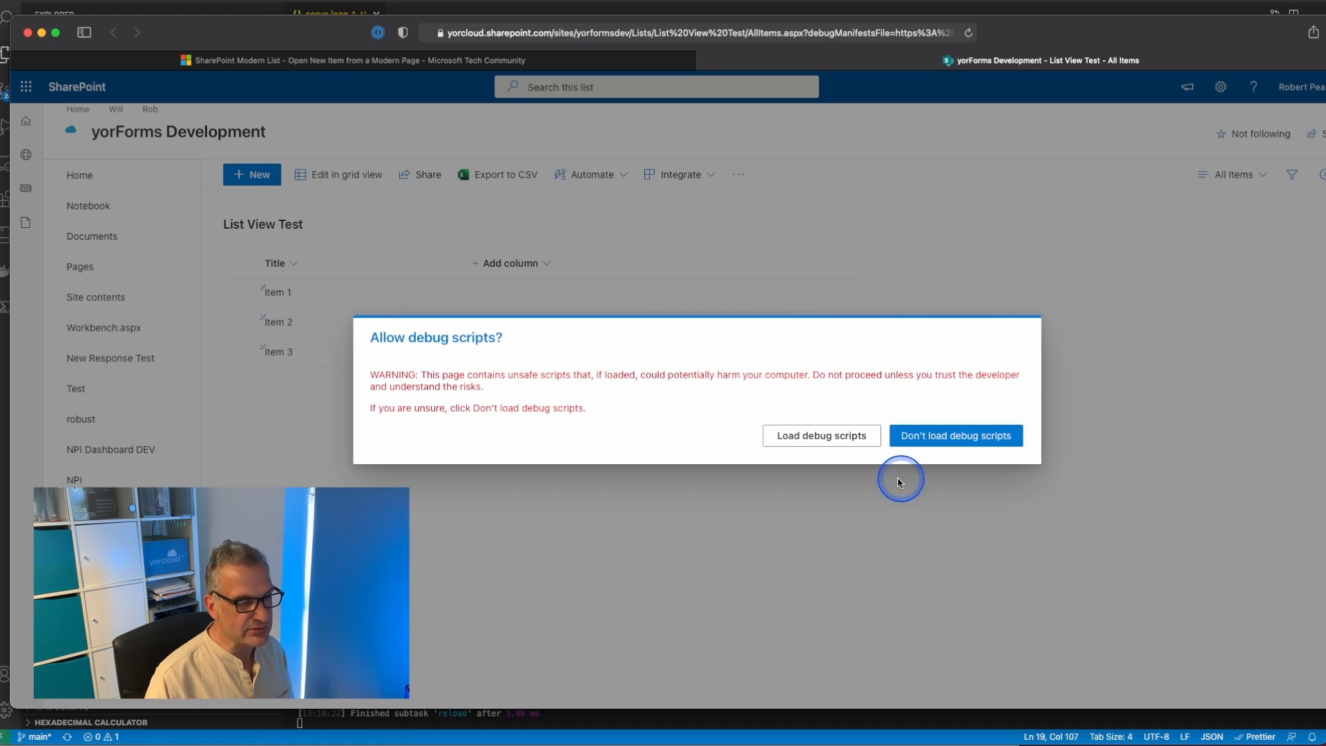
Step: Load debug scripts, check the overflow menu, and run Command Two to see its alert
{"action": "left_click", "coordinate": [821, 435]}
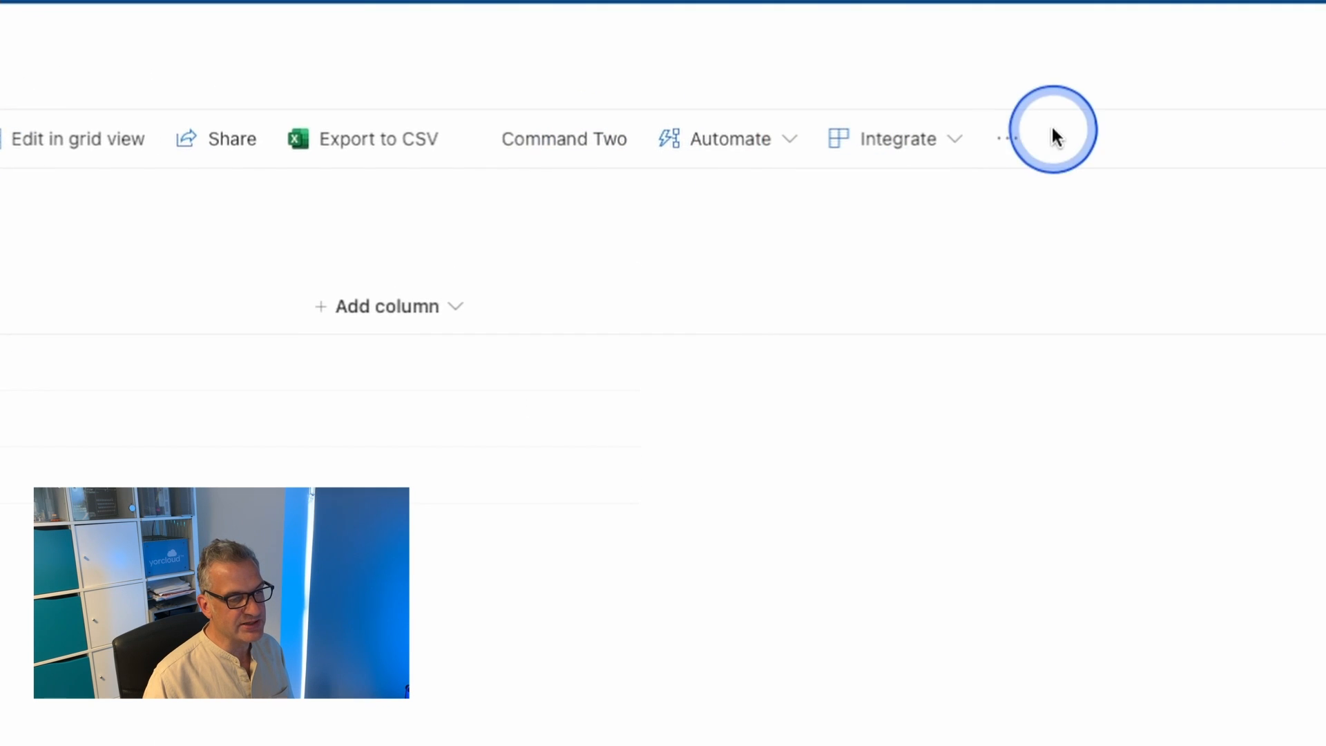
{"action": "left_click", "coordinate": [1007, 138]}
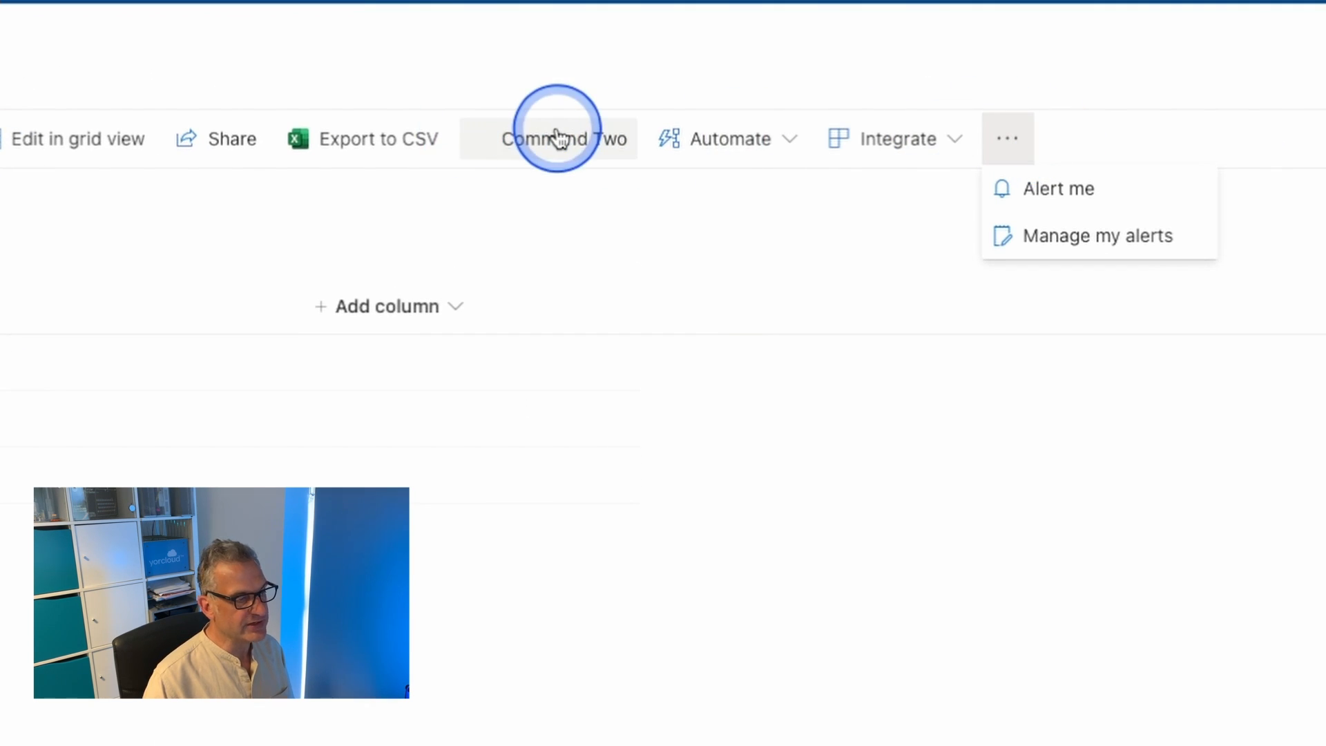
{"action": "left_click", "coordinate": [552, 139]}
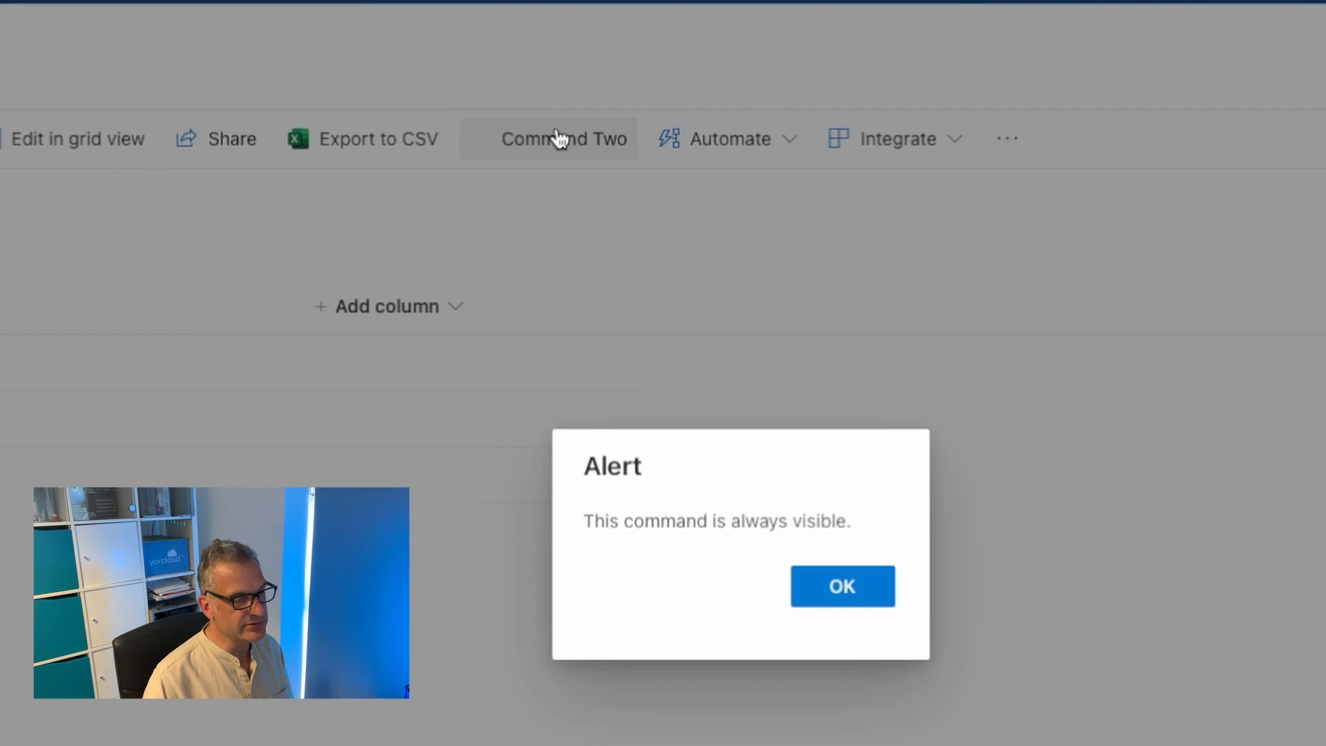
{"action": "left_click", "coordinate": [844, 586]}
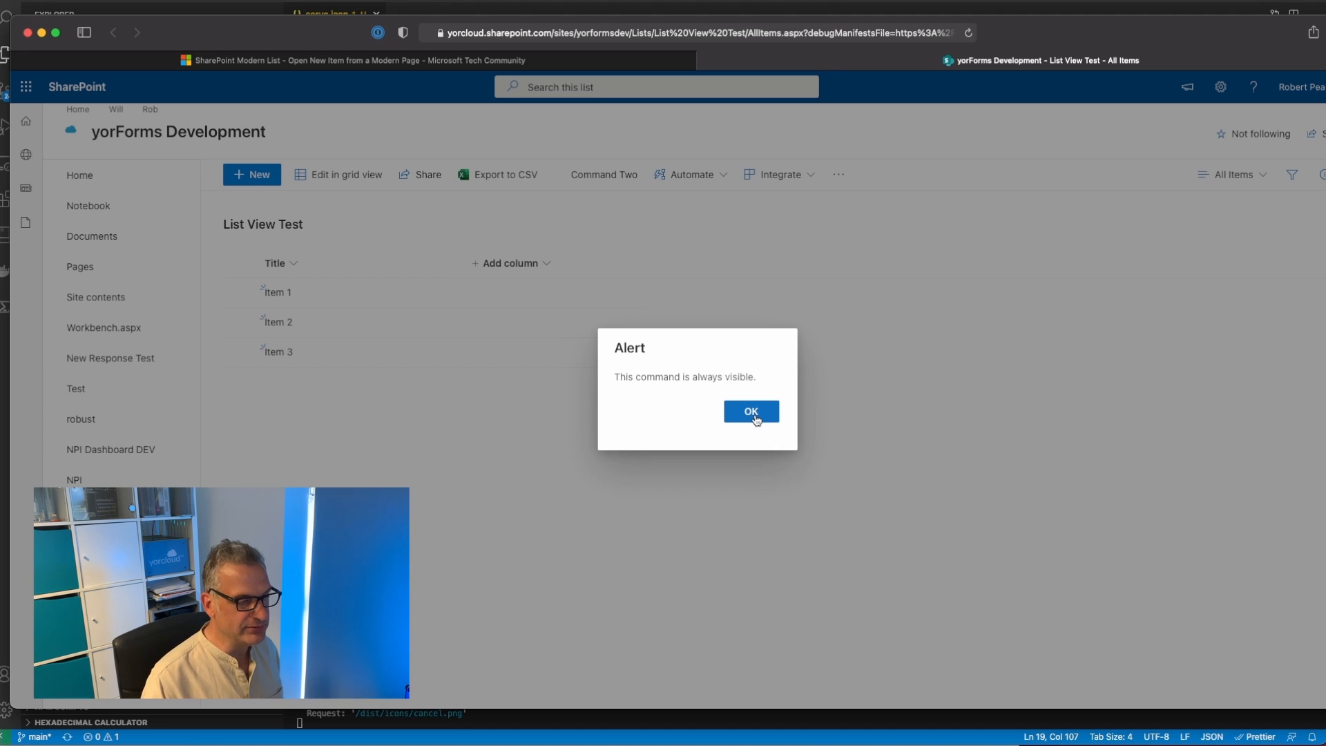
Step: Dismiss the alerts, confirming Command One's one-item-selected message as well
{"action": "left_click", "coordinate": [750, 411]}
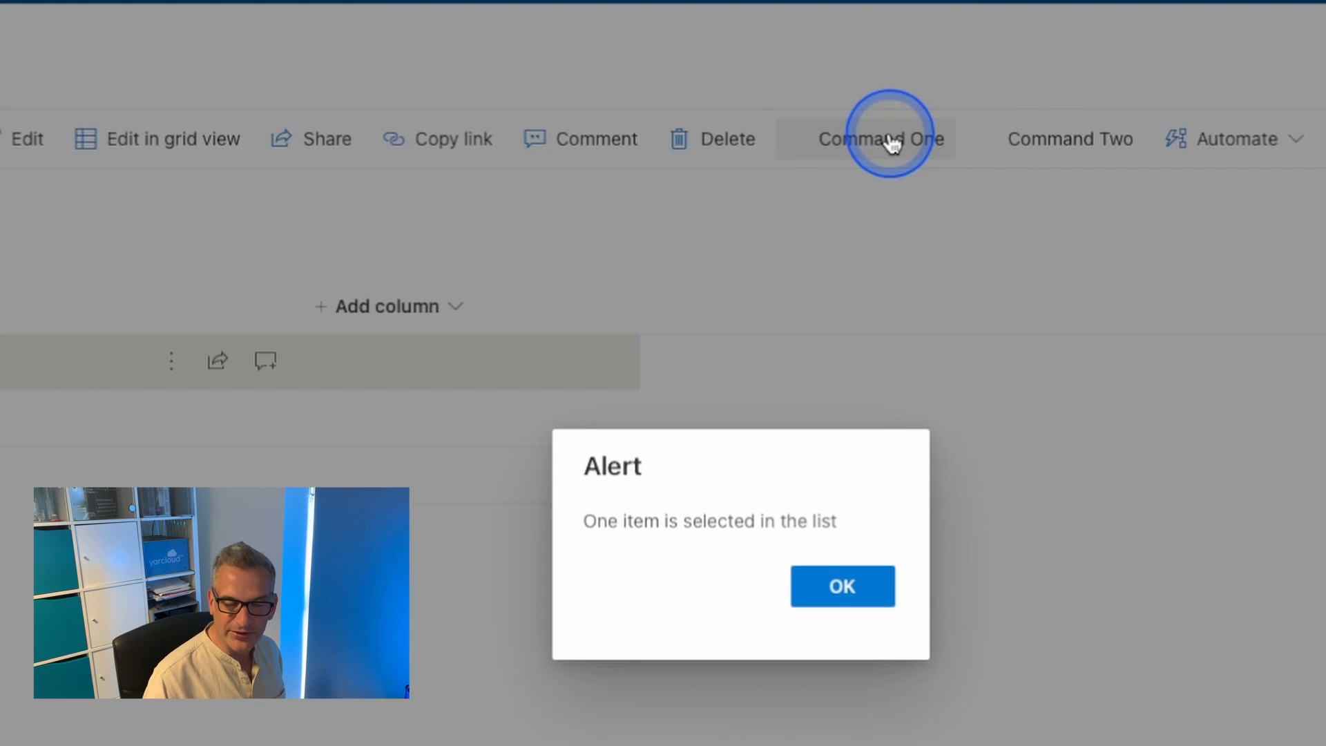
{"action": "left_click", "coordinate": [842, 586]}
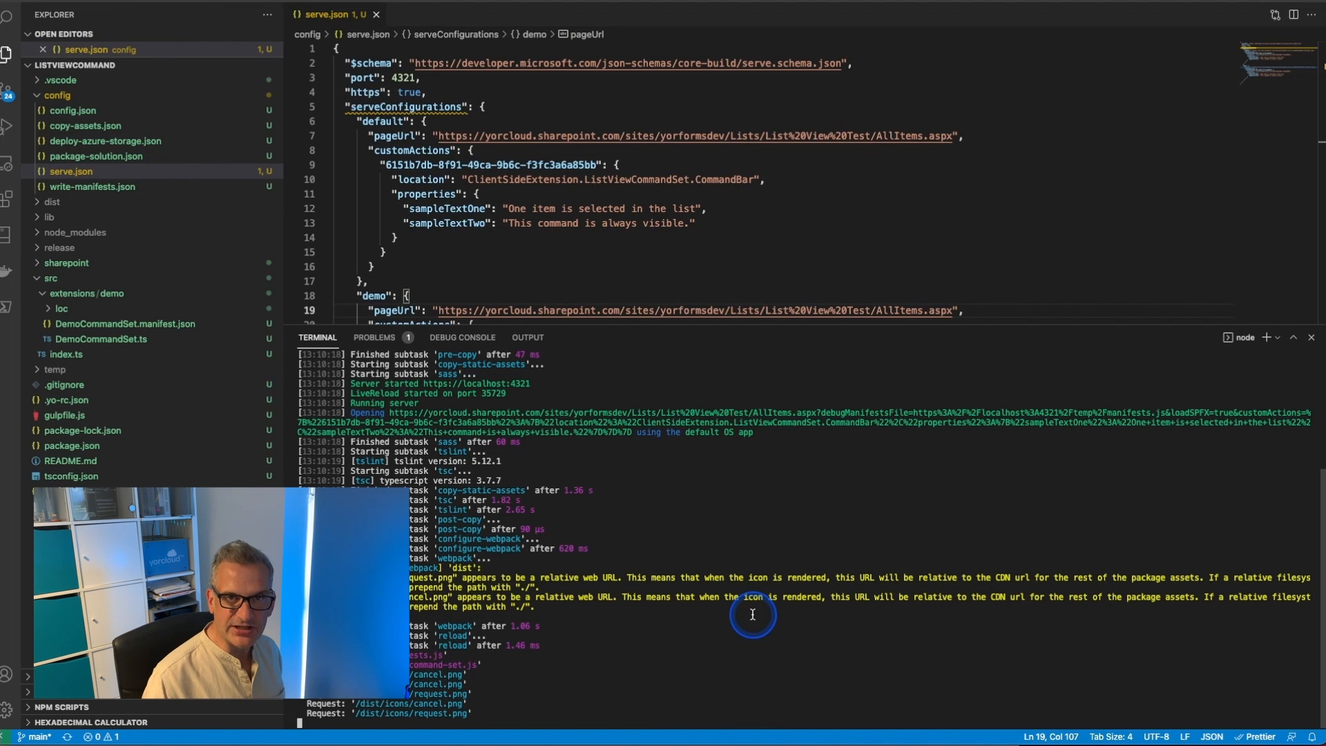
Step: In DemoCommandSet.manifest.json set COMMAND_1 title to Selected and COMMAND_2 to Always On
{"action": "left_click", "coordinate": [101, 339]}
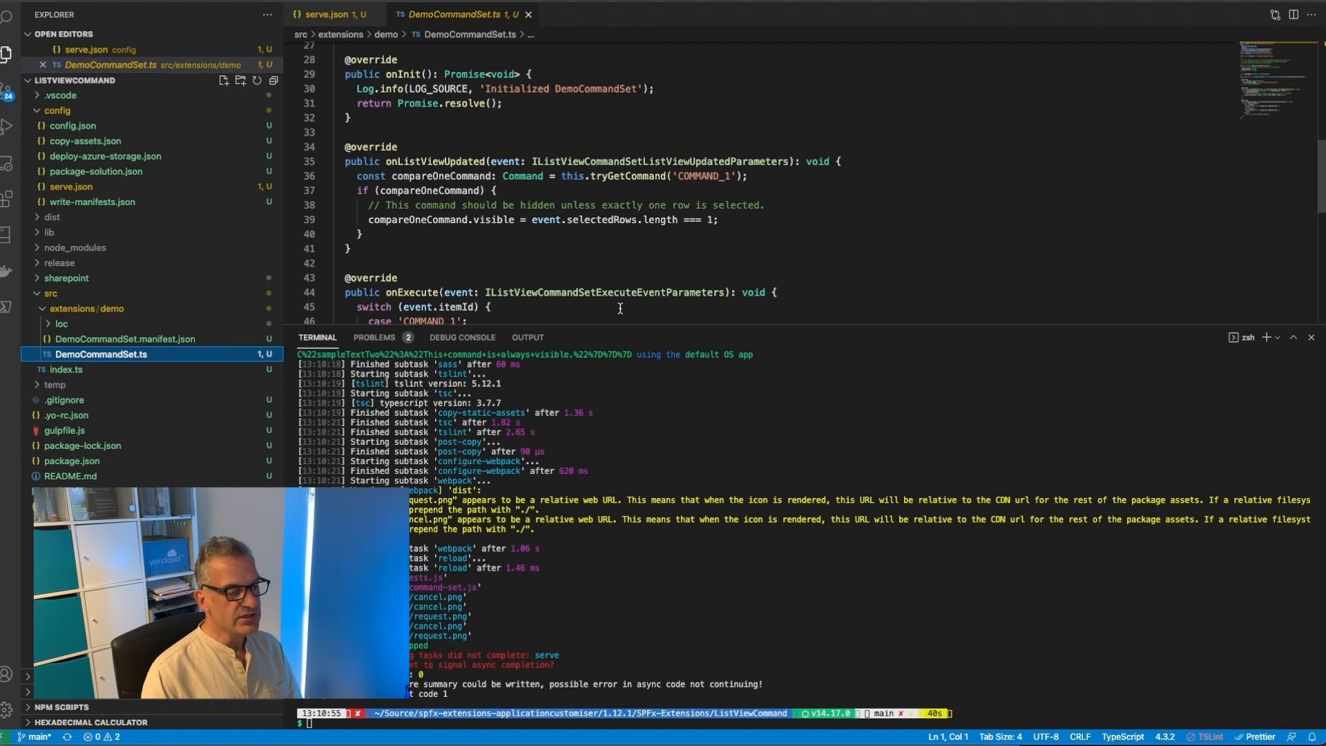
{"action": "mouse_move", "coordinate": [446, 158]}
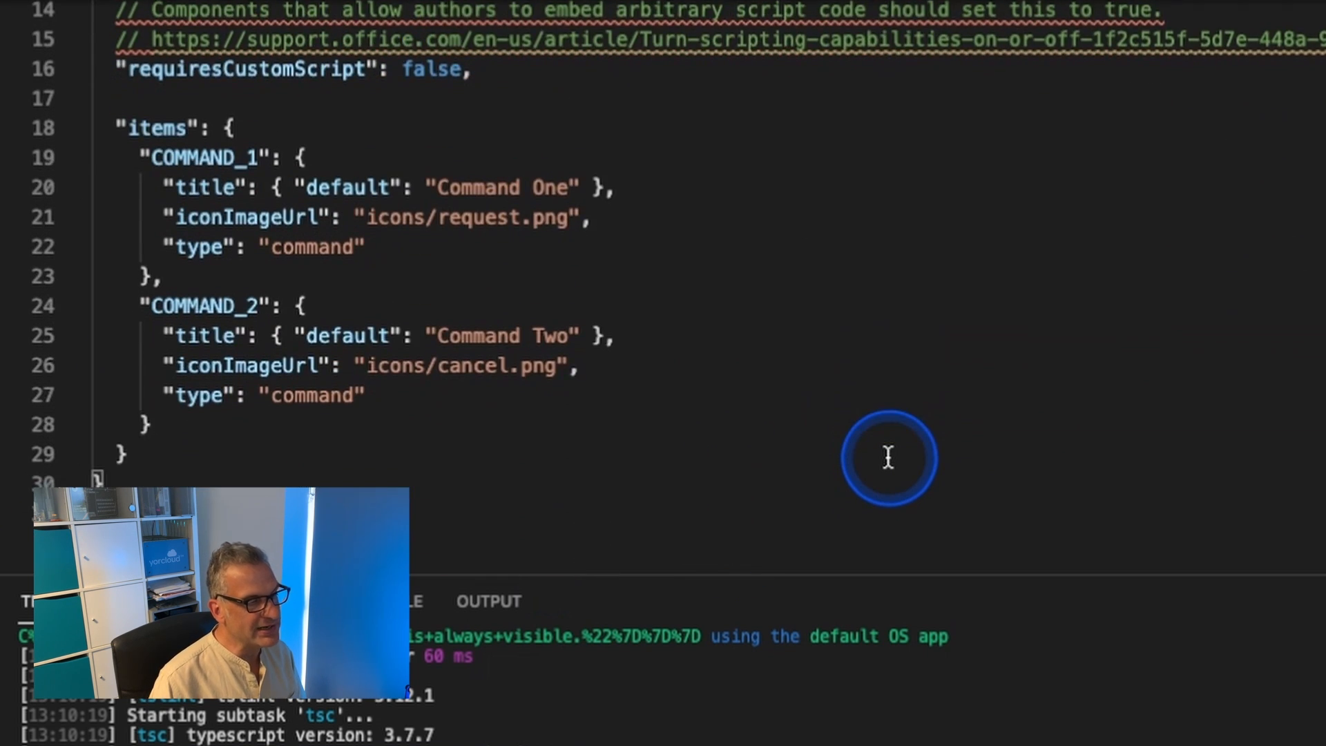
{"action": "left_click", "coordinate": [197, 192]}
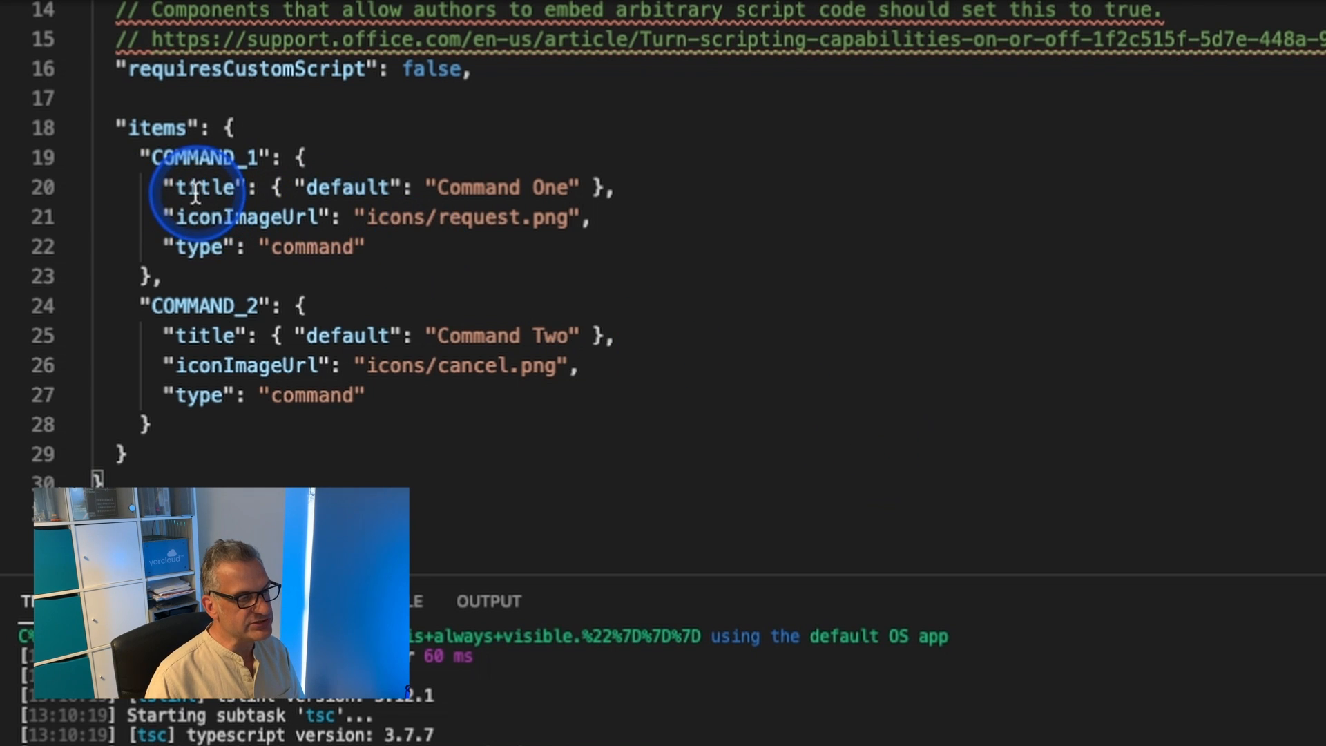
{"action": "left_click", "coordinate": [239, 344]}
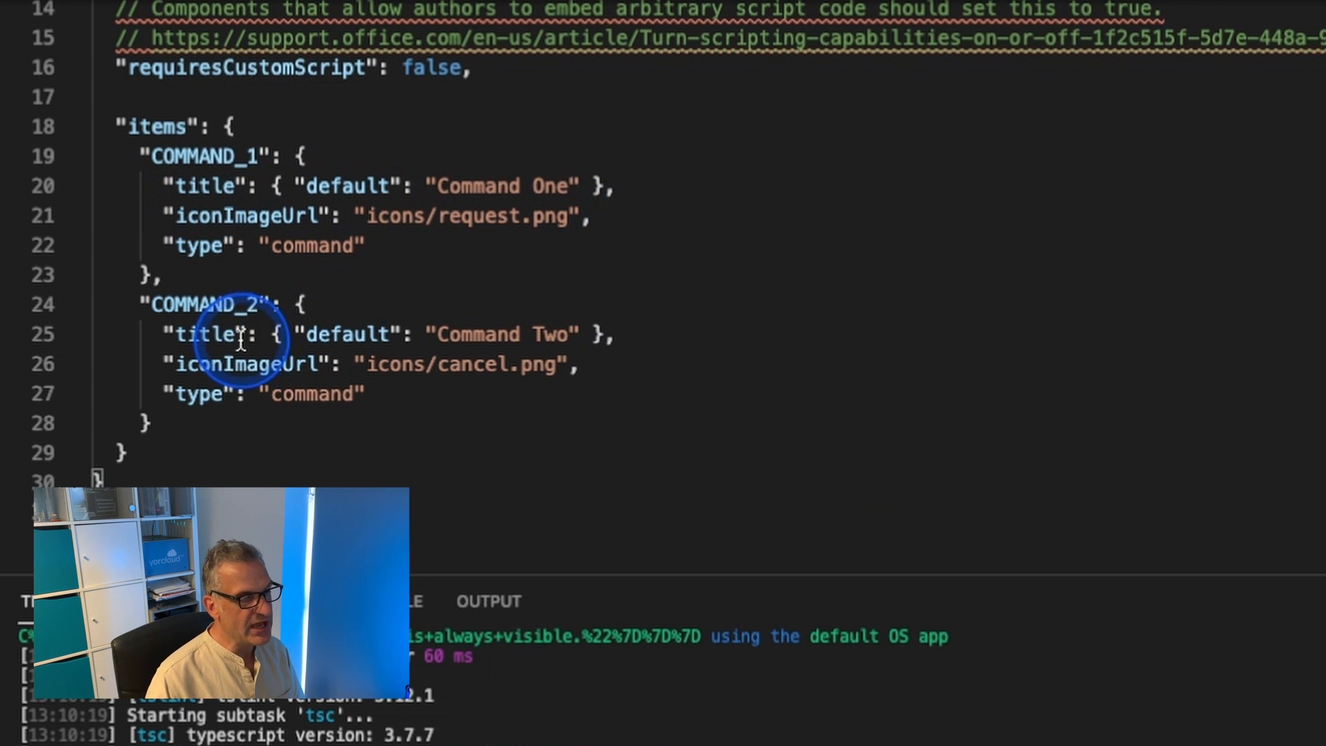
{"action": "mouse_move", "coordinate": [511, 363]}
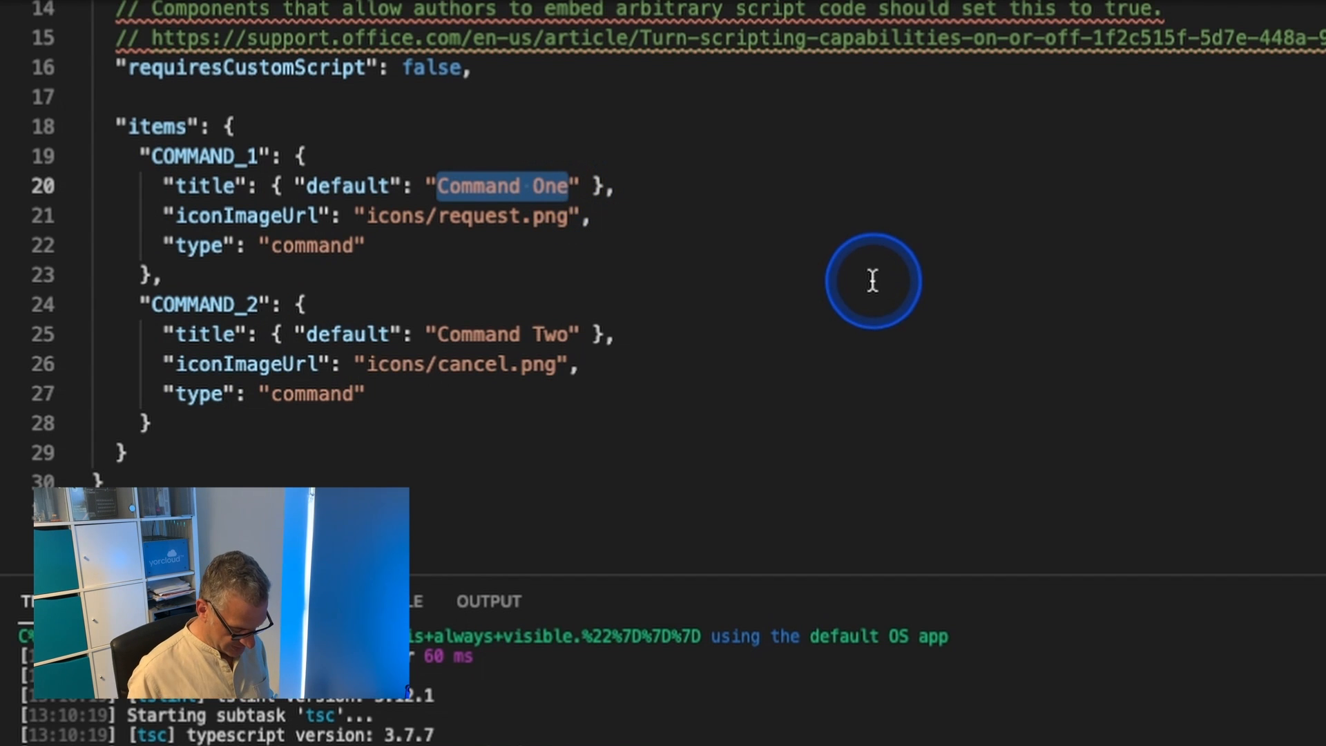
{"action": "type", "text": "Selecte"}
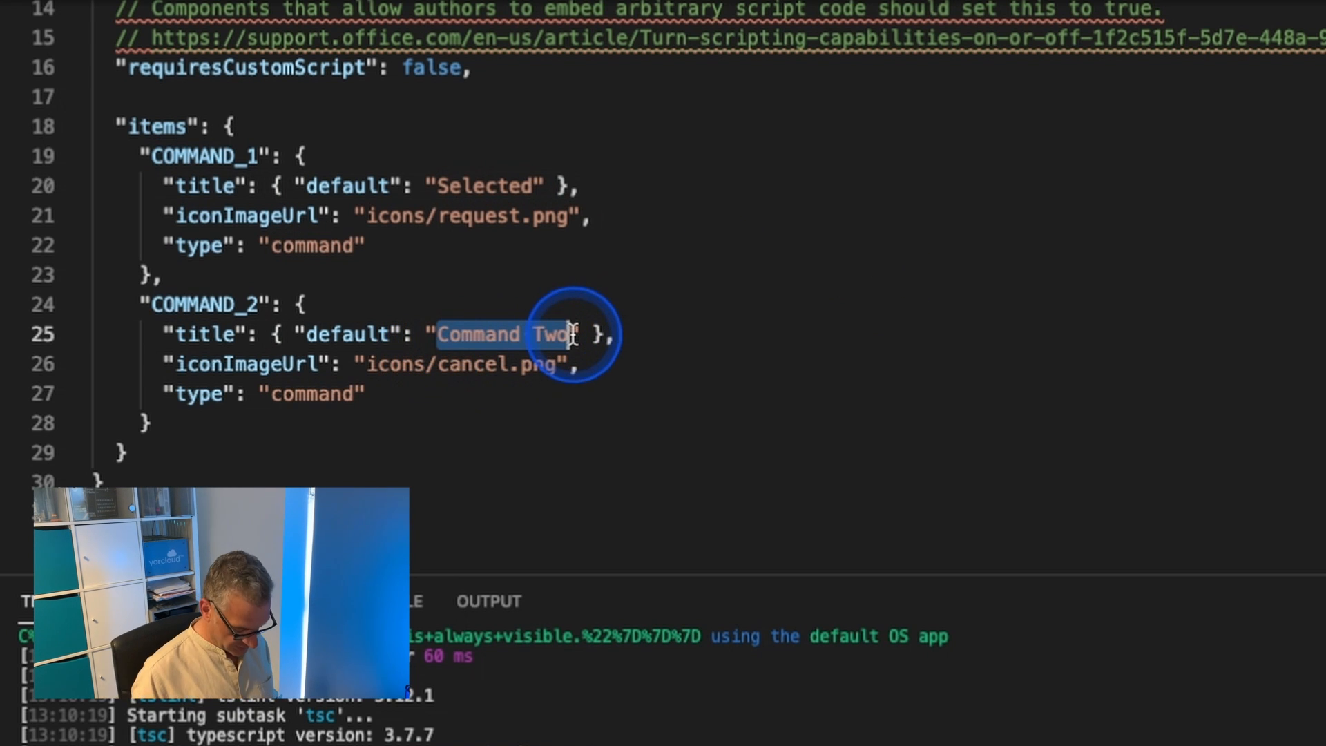
{"action": "type", "text": "Always On"}
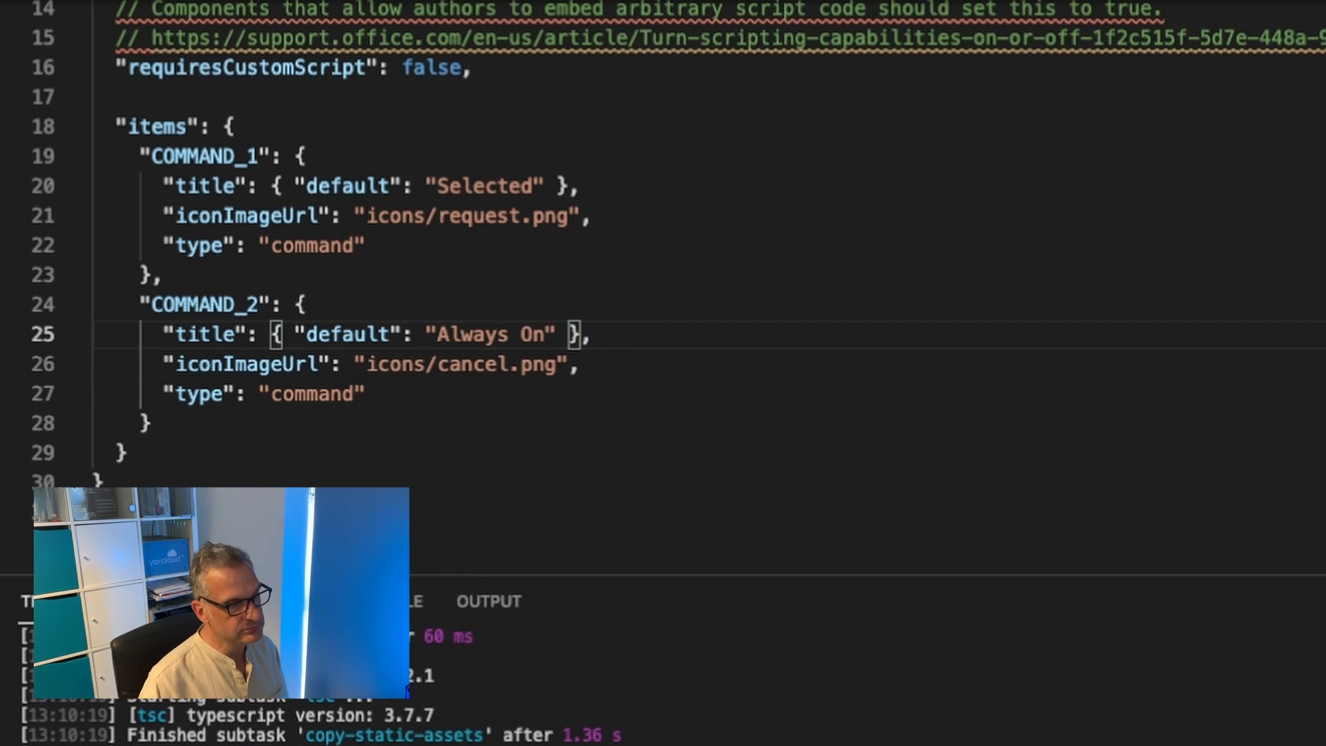
{"action": "left_click", "coordinate": [591, 174]}
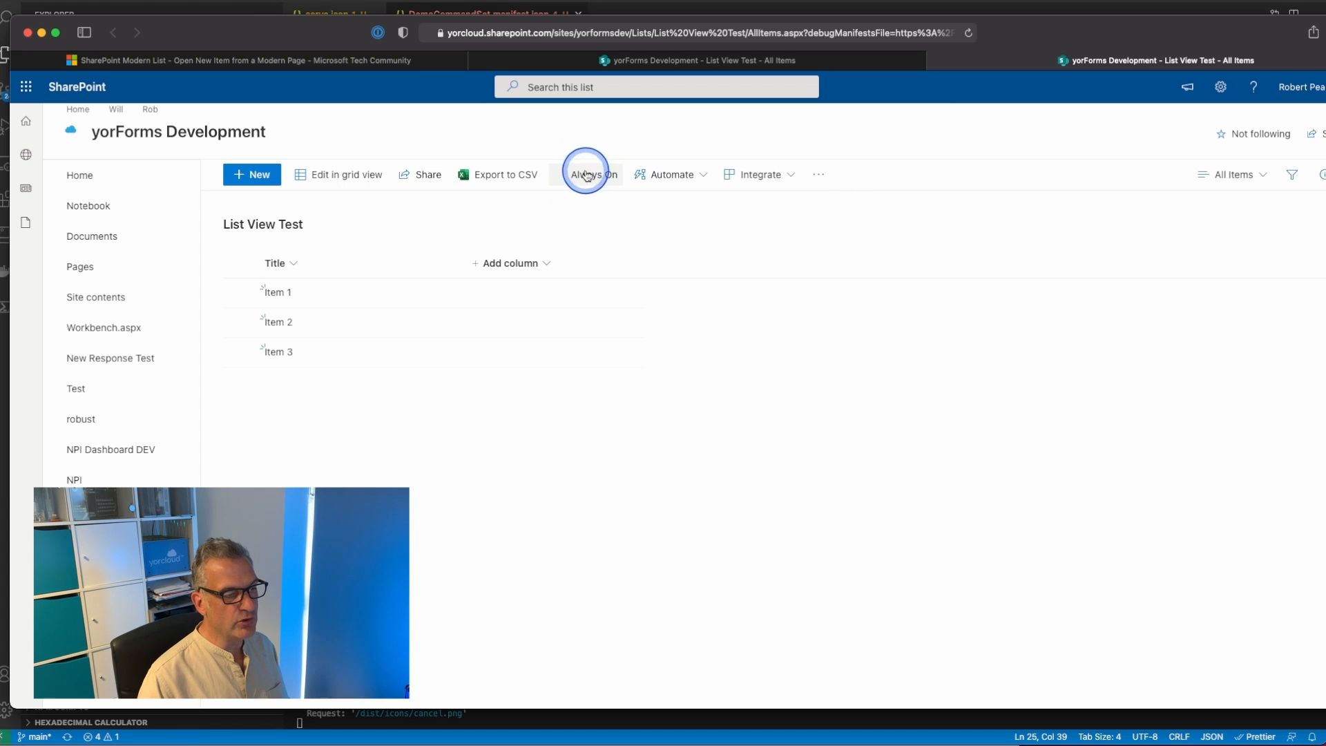
Step: Select Item 1, run the renamed Selected command, and dismiss its one-item-selected alert
{"action": "left_click", "coordinate": [587, 174]}
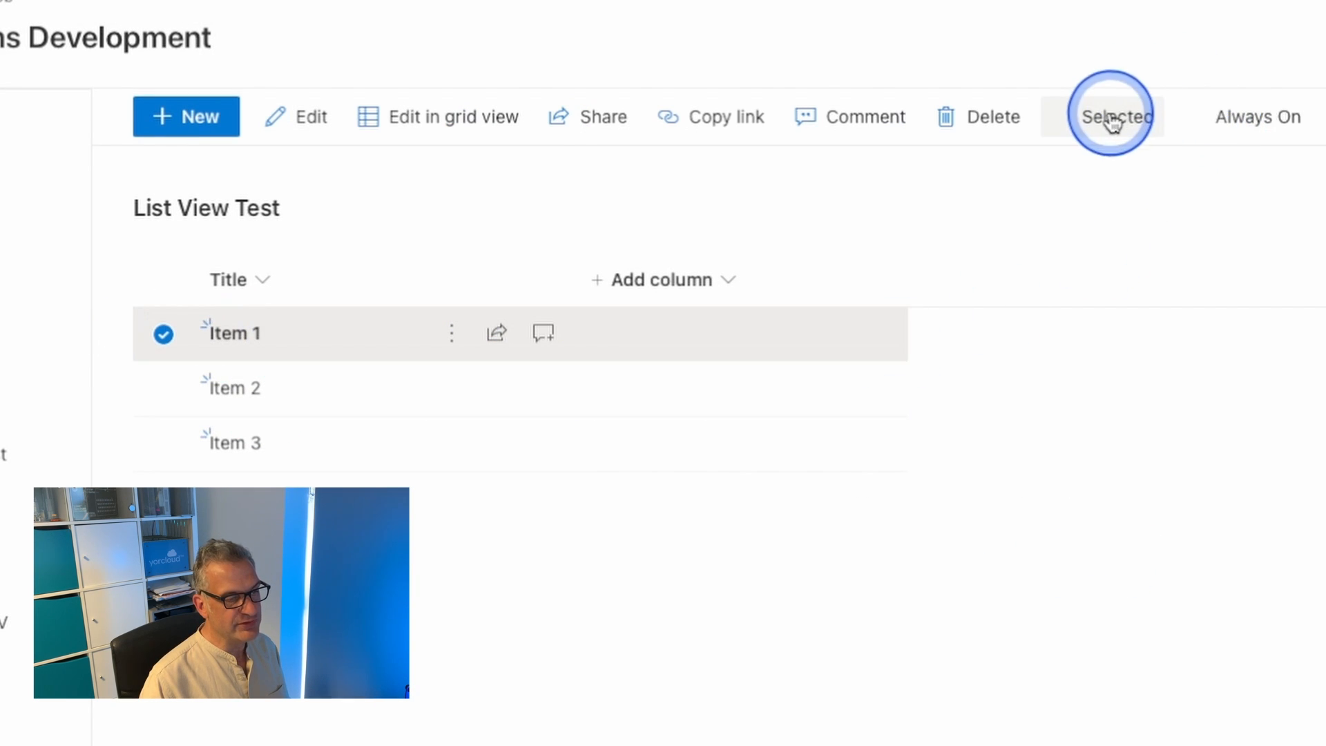
{"action": "left_click", "coordinate": [1118, 116]}
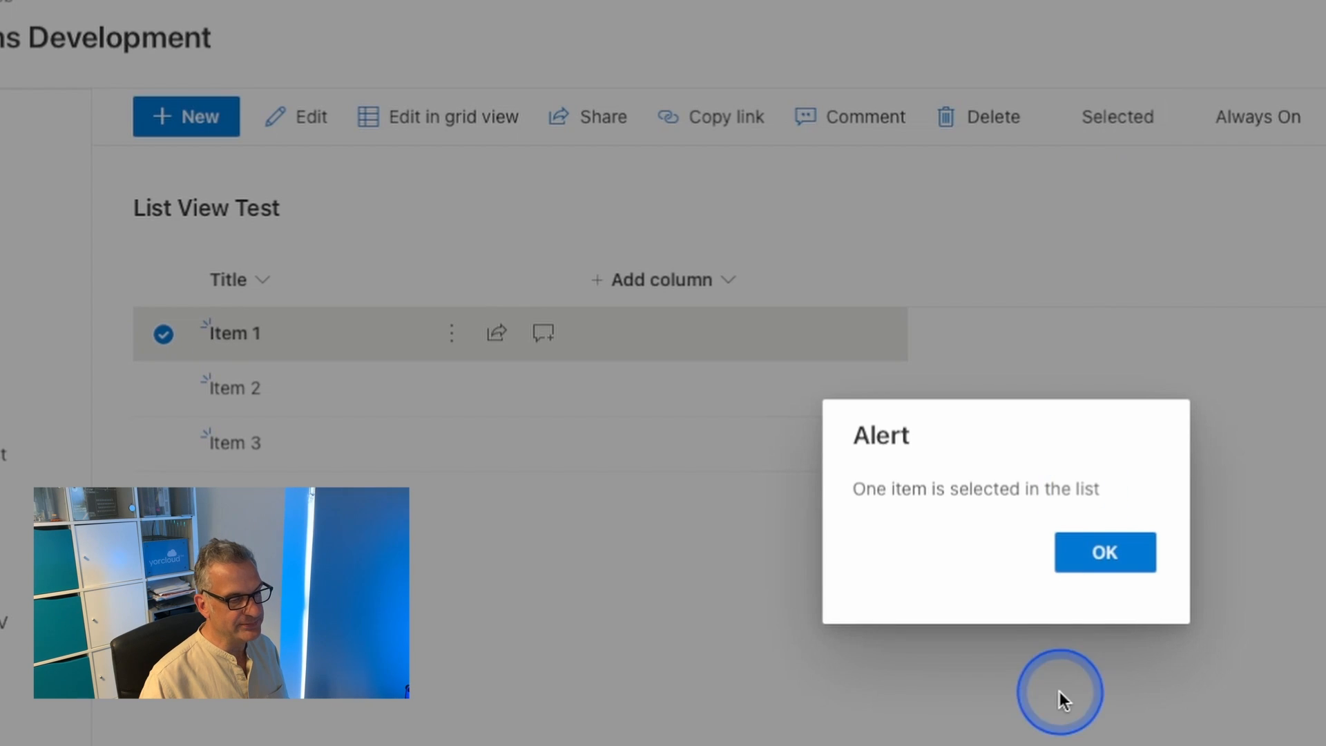
{"action": "left_click", "coordinate": [1105, 551]}
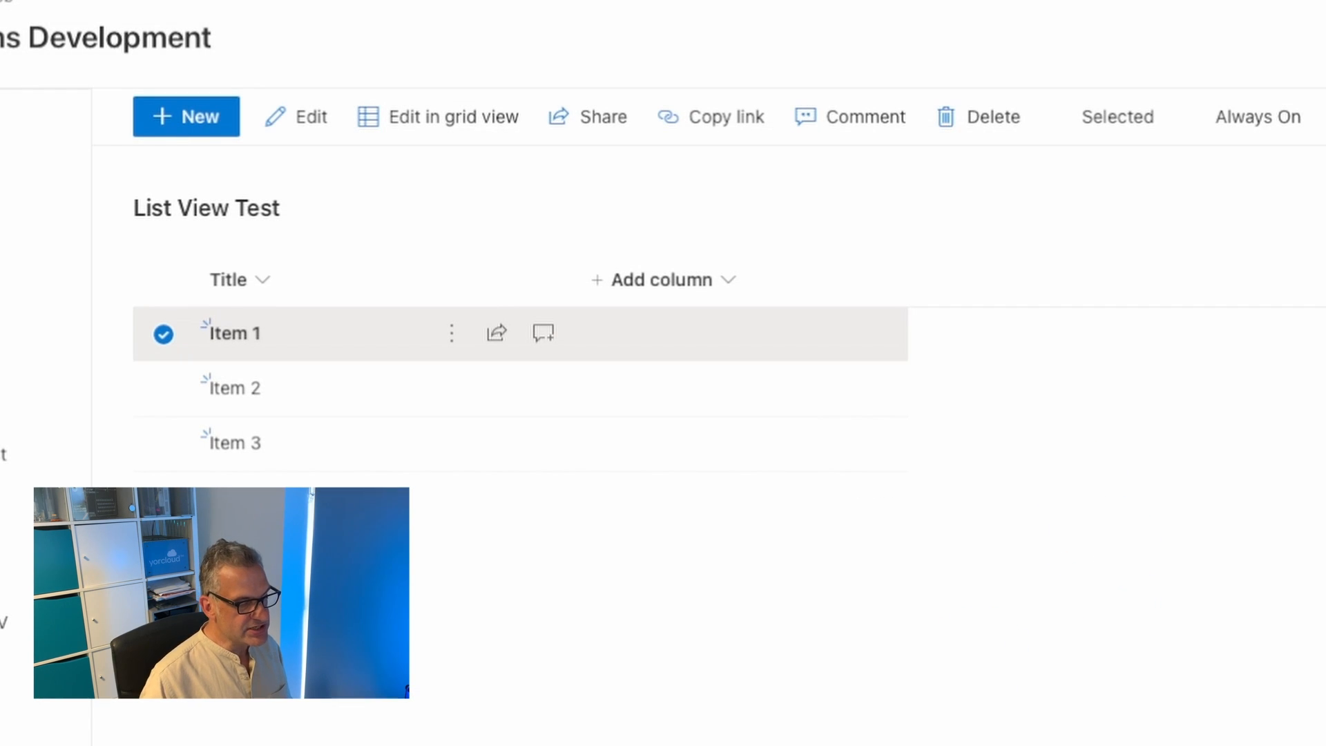